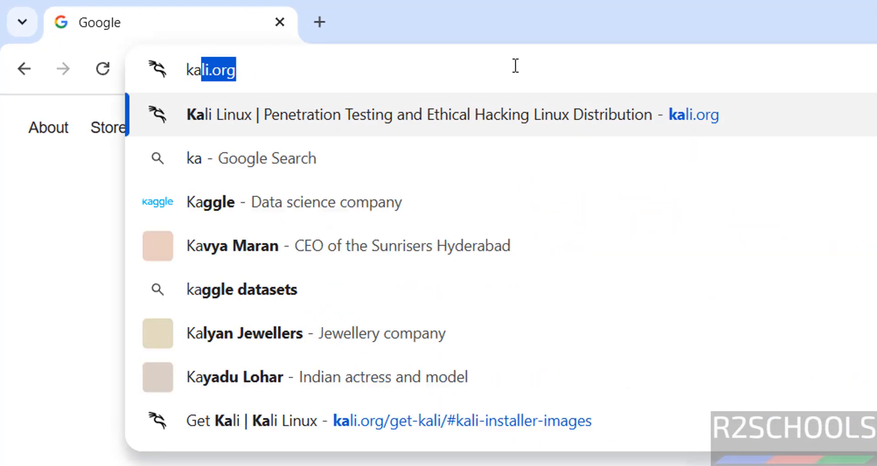
Load kali.org and scroll the Installer Images page down to the 2025.1c release
key(Enter)
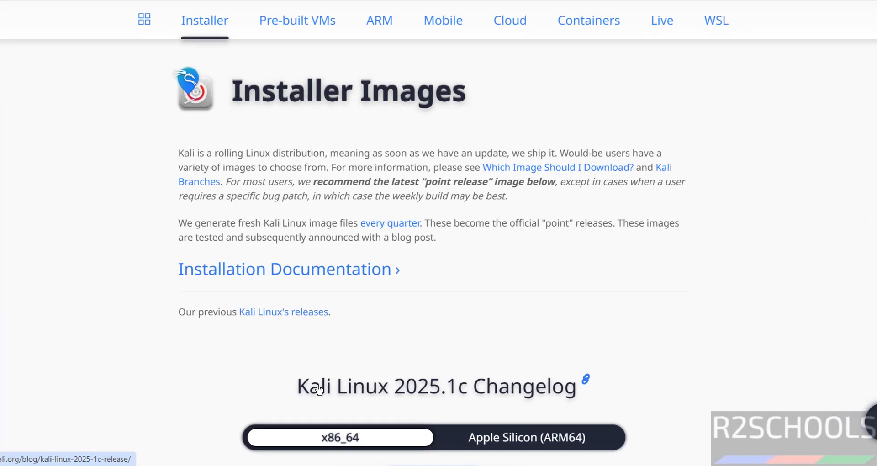
mouse_move(477, 387)
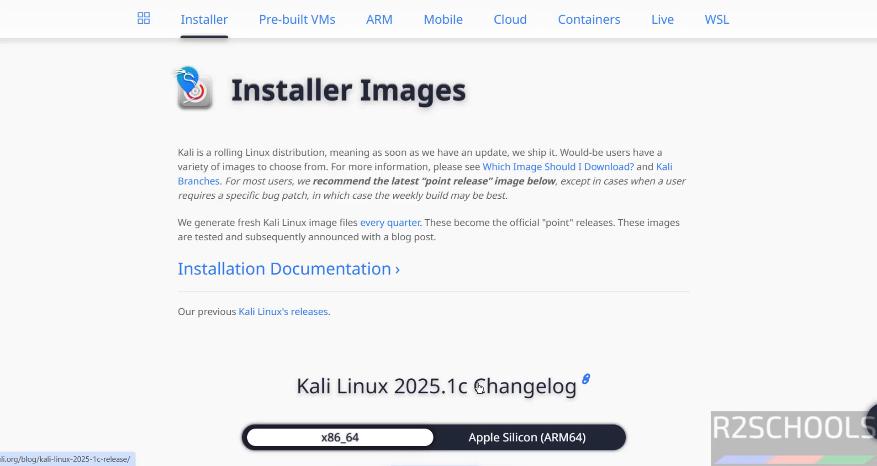
mouse_move(234, 333)
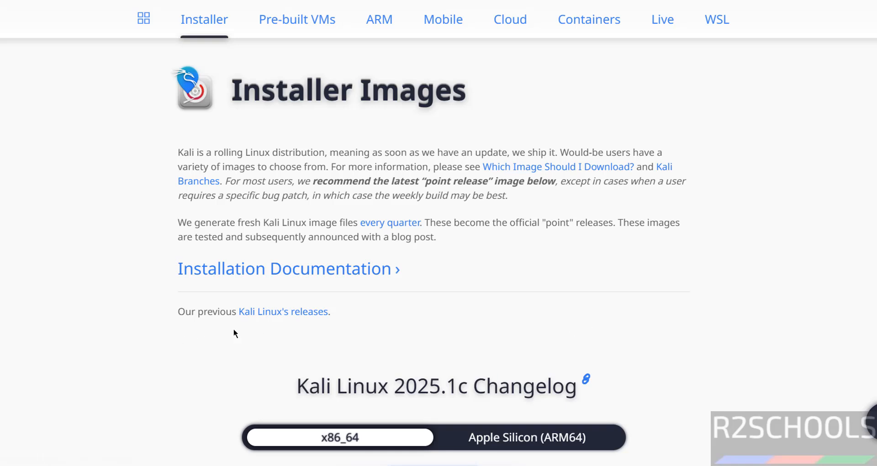
mouse_move(263, 319)
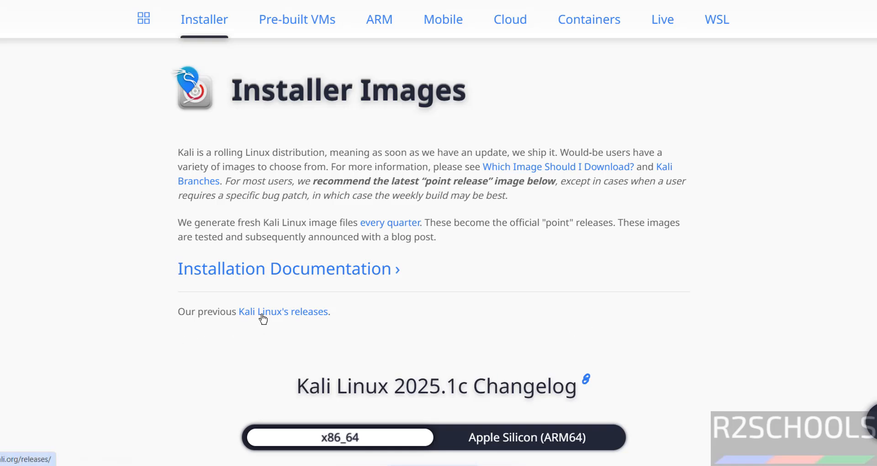
scroll(down, 3)
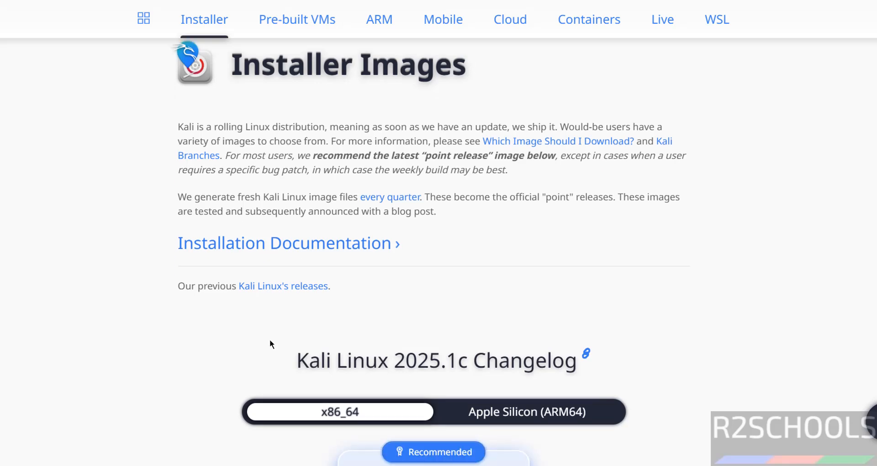
scroll(down, 3)
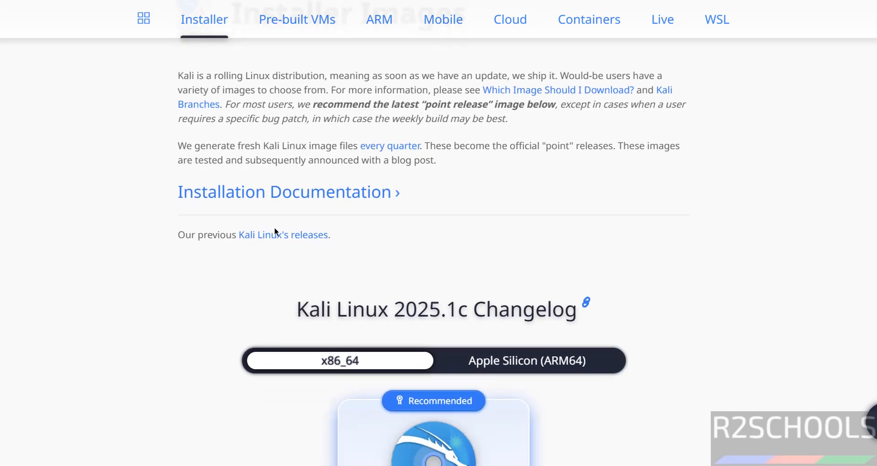
Follow the Kali Linux releases link to the Release History page
click(283, 235)
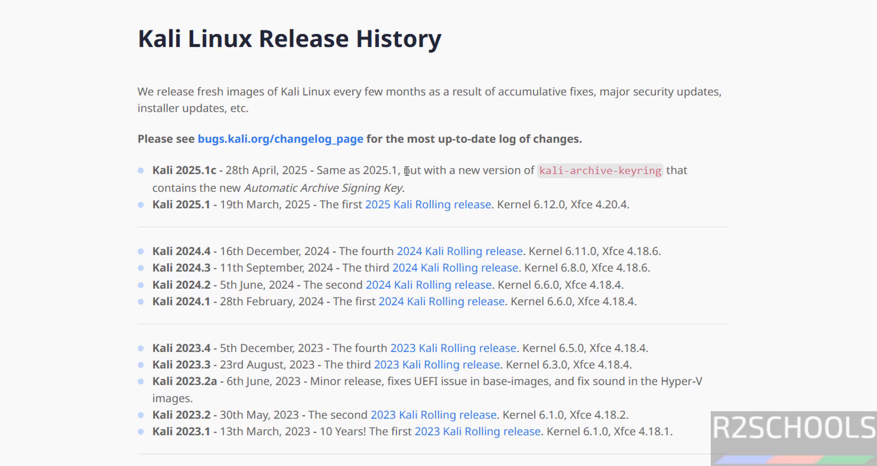
mouse_move(682, 187)
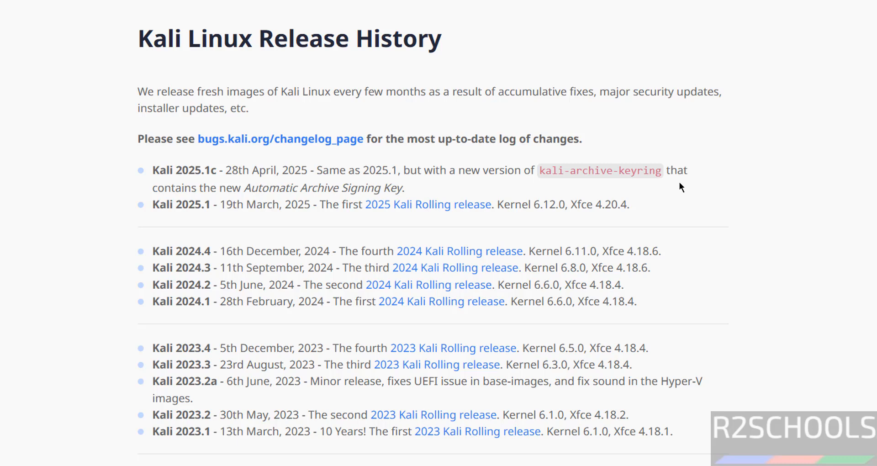
mouse_move(220, 222)
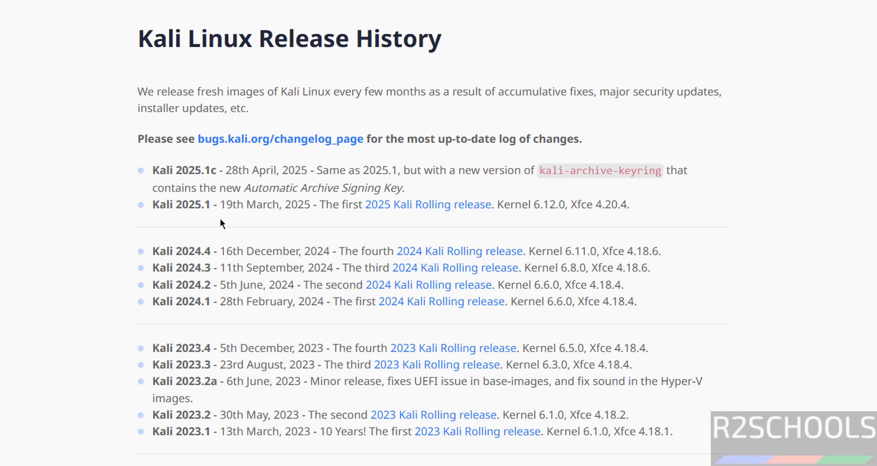
mouse_move(305, 196)
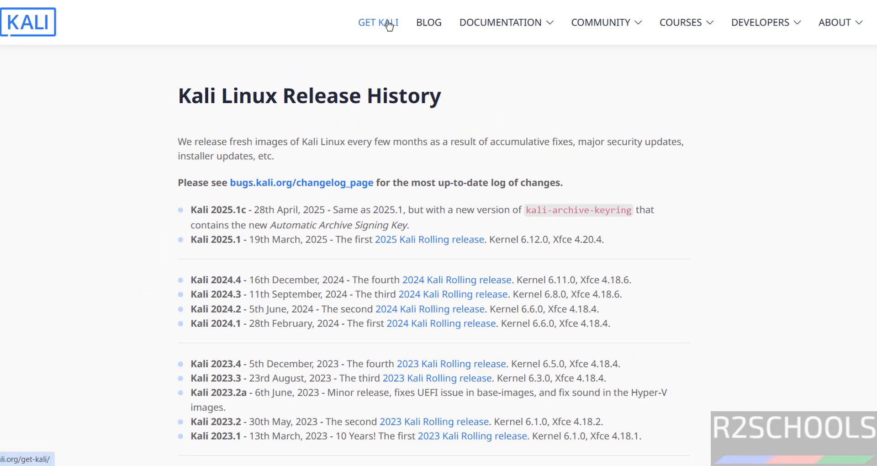
Return to Get Kali, enter Installer Images and scroll to the recommended installer card
click(378, 22)
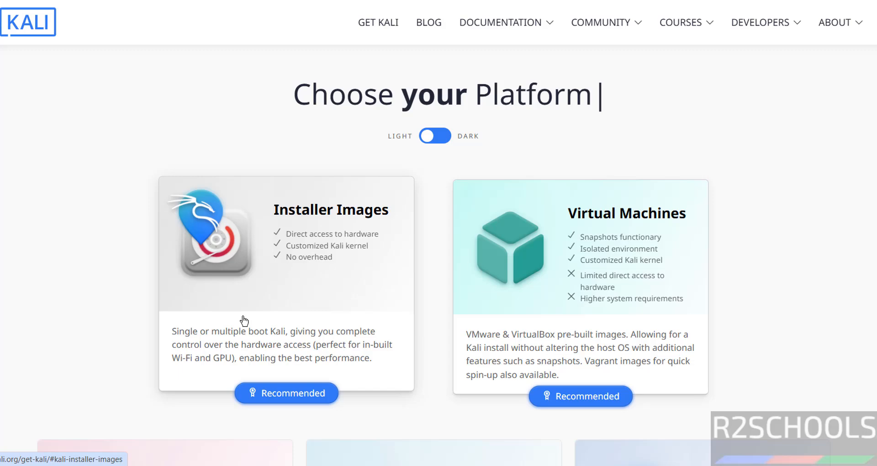
click(286, 245)
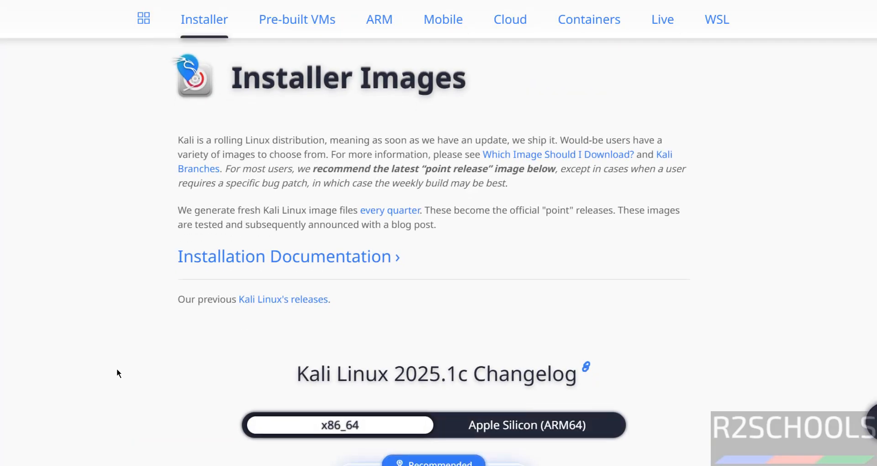
scroll(down, 3)
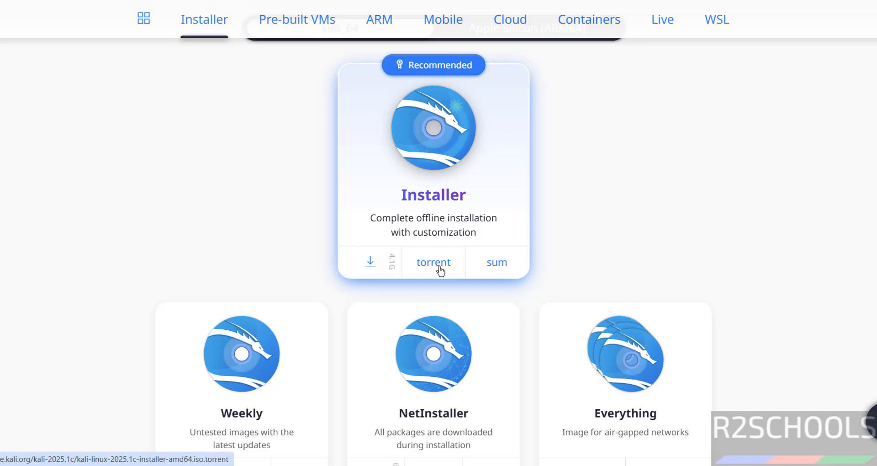
mouse_move(369, 262)
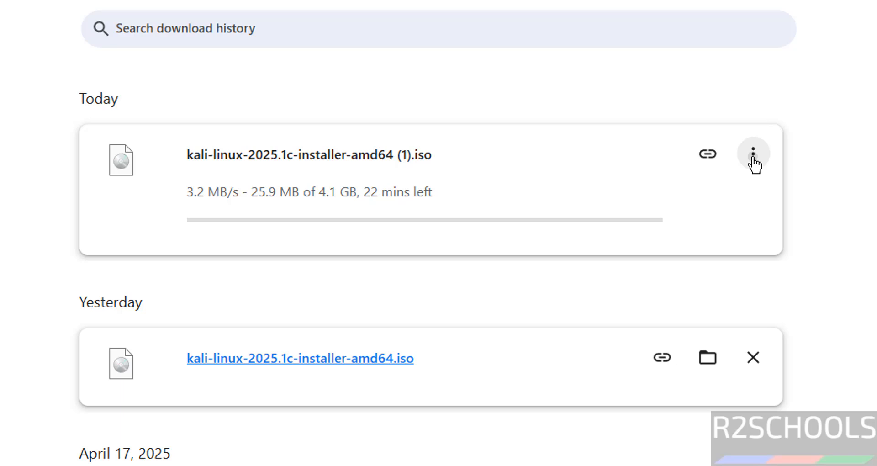
Cancel today's duplicate Kali 2025.1c installer download in chrome://downloads
click(754, 154)
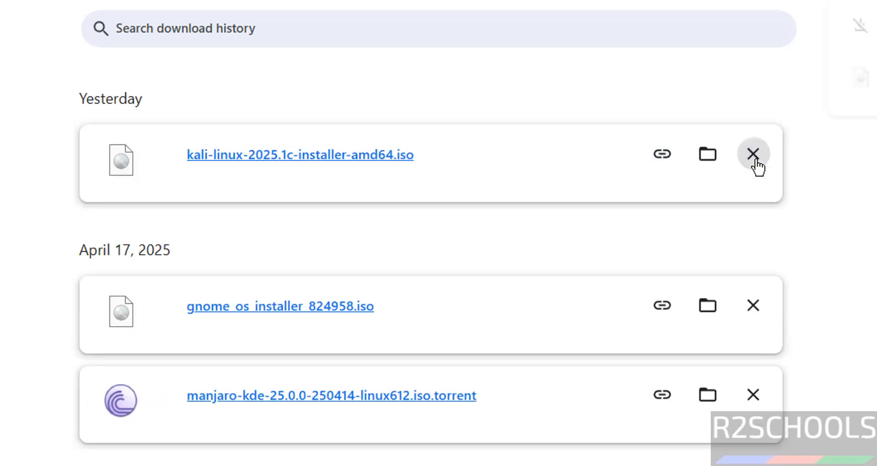
mouse_move(61, 173)
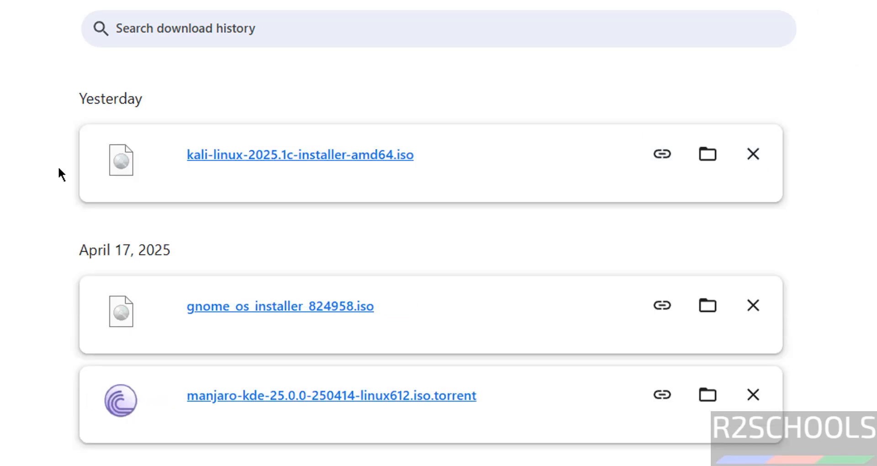
mouse_move(207, 160)
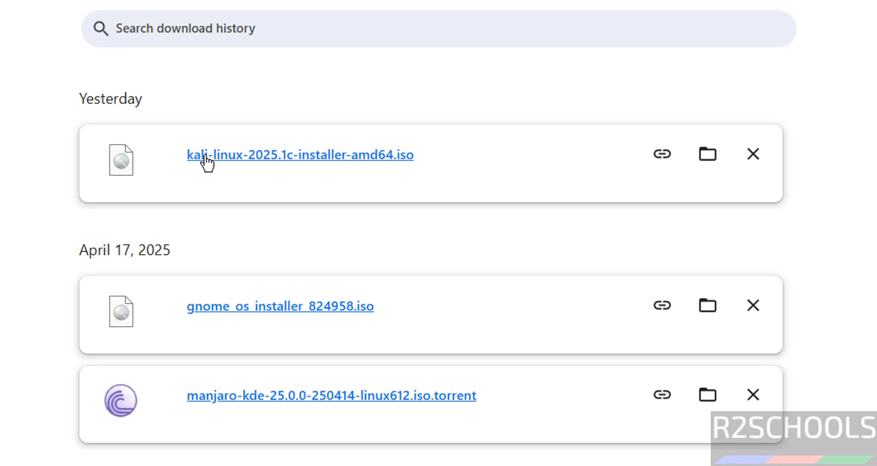
mouse_move(350, 190)
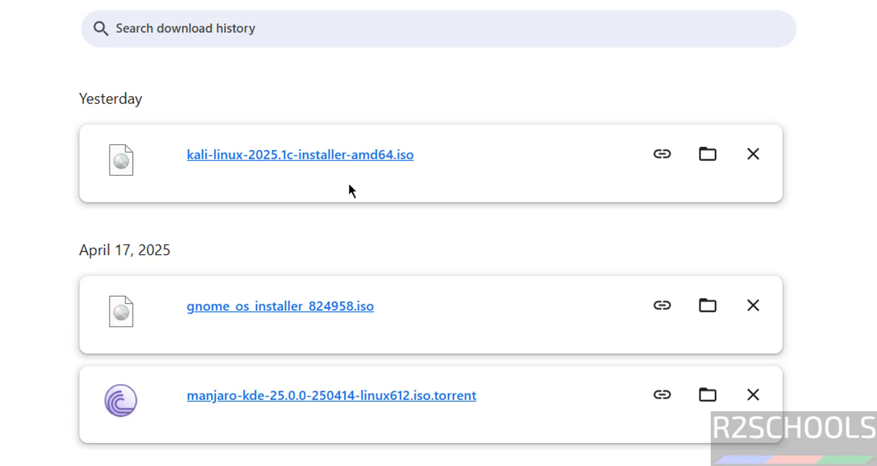
mouse_move(557, 74)
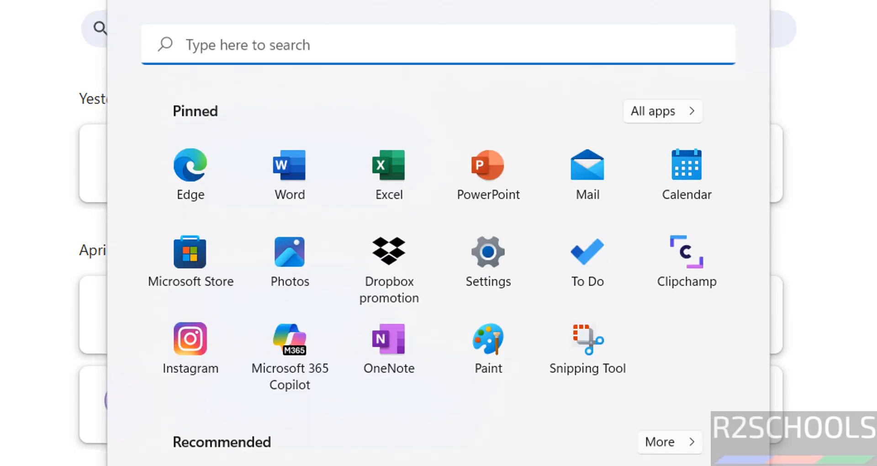
Search 'virtua' in the Start menu and launch Oracle VirtualBox
text(virtua)
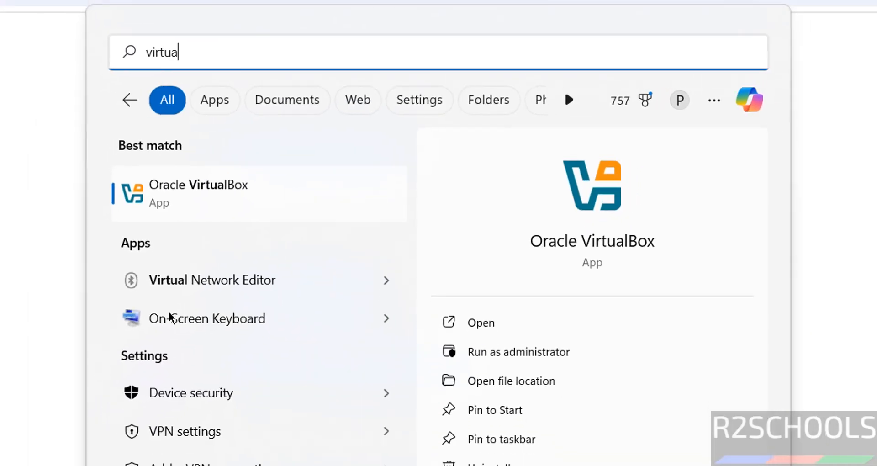
click(198, 193)
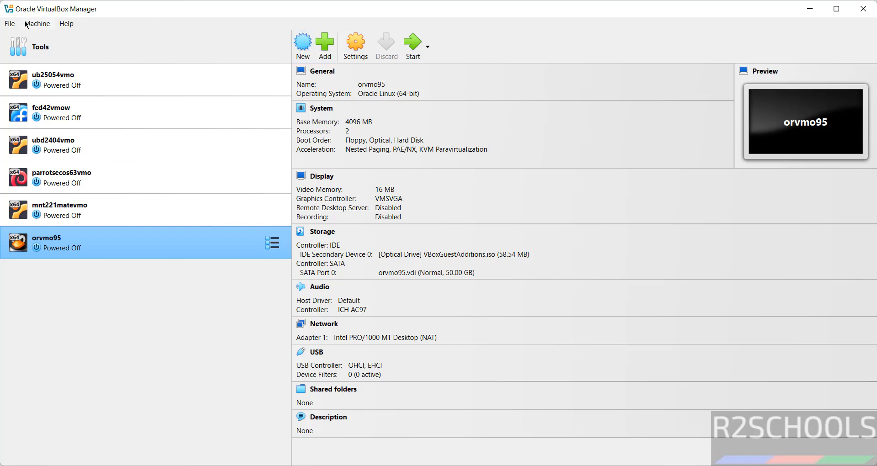
Start Machine > New and name the machine kali20251cvmo, then show the folder choices
click(37, 24)
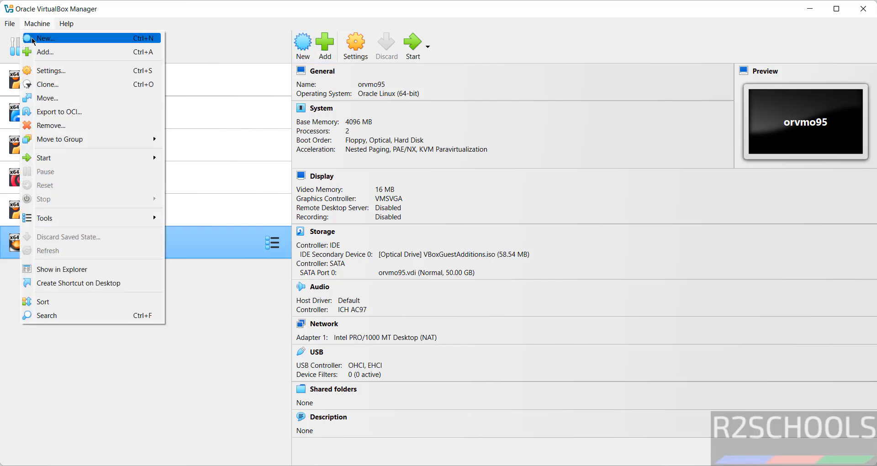
click(45, 37)
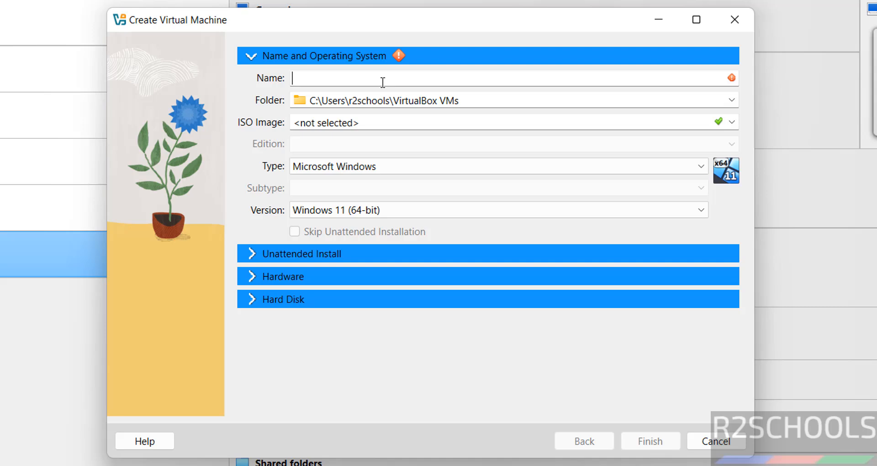
text(kali2025)
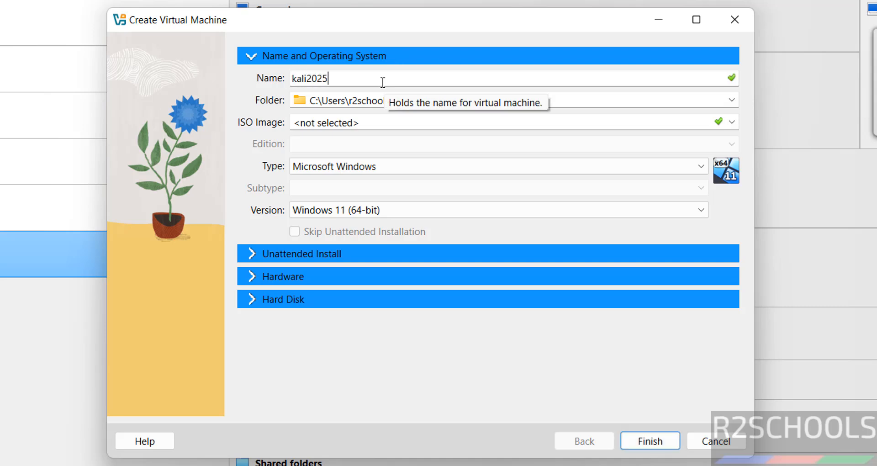
text(1cvmo)
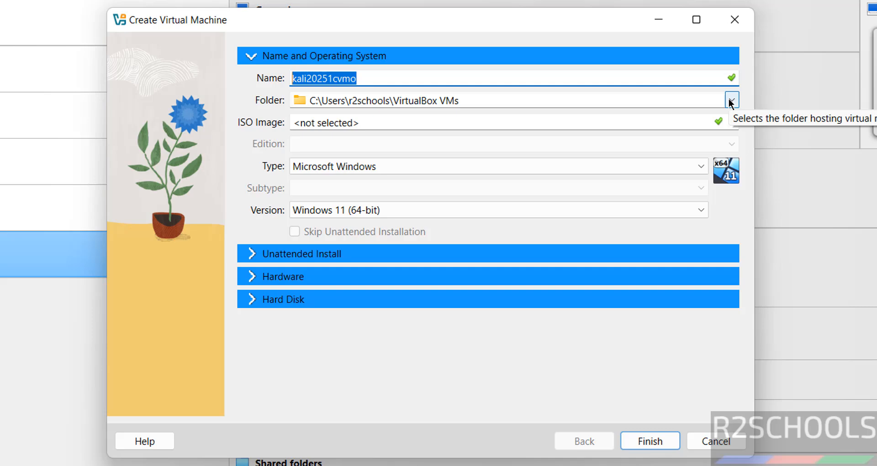
click(730, 101)
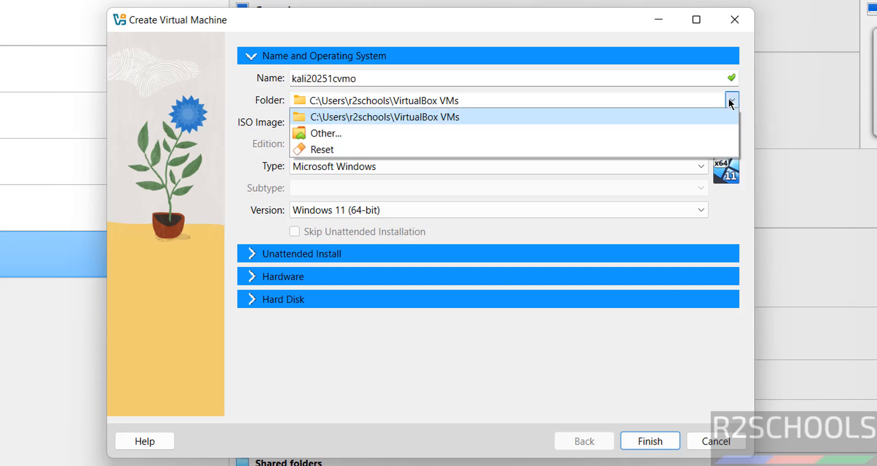
Set the machine folder to E:\VMS\kali20251cvmo via the folder browser
click(326, 134)
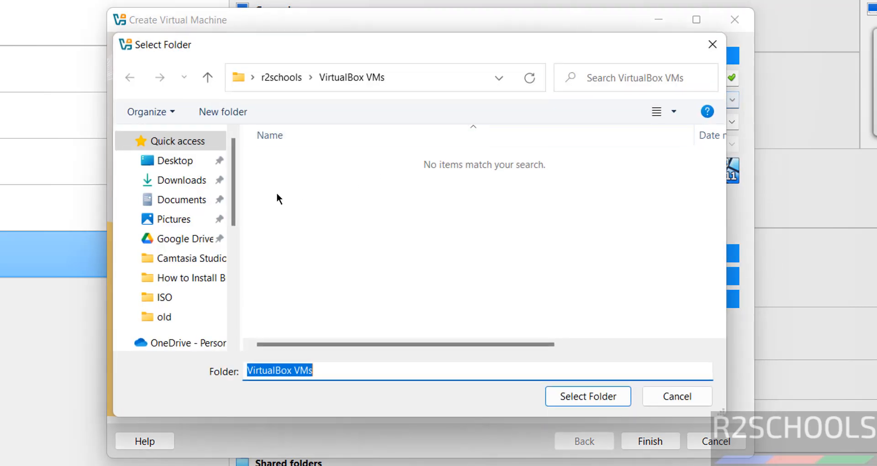
click(180, 179)
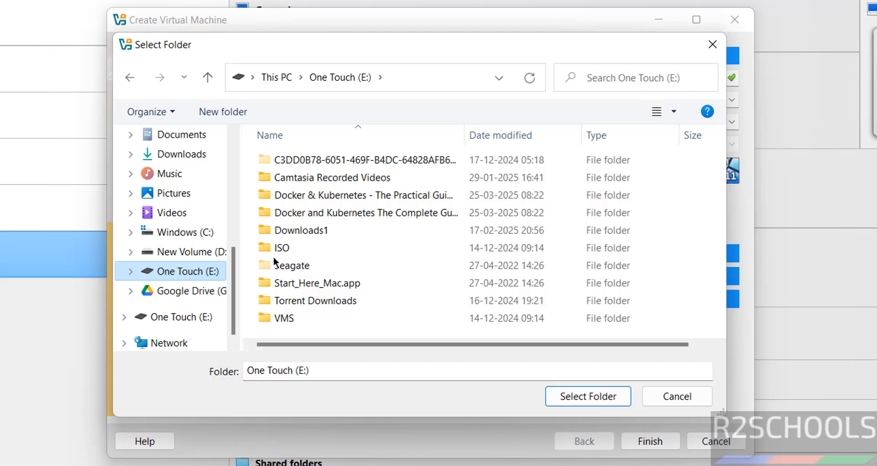
double_click(283, 317)
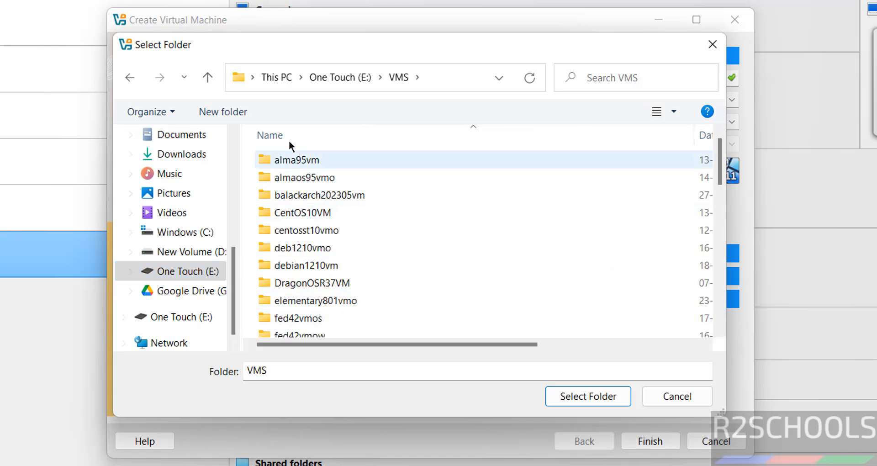
click(221, 112)
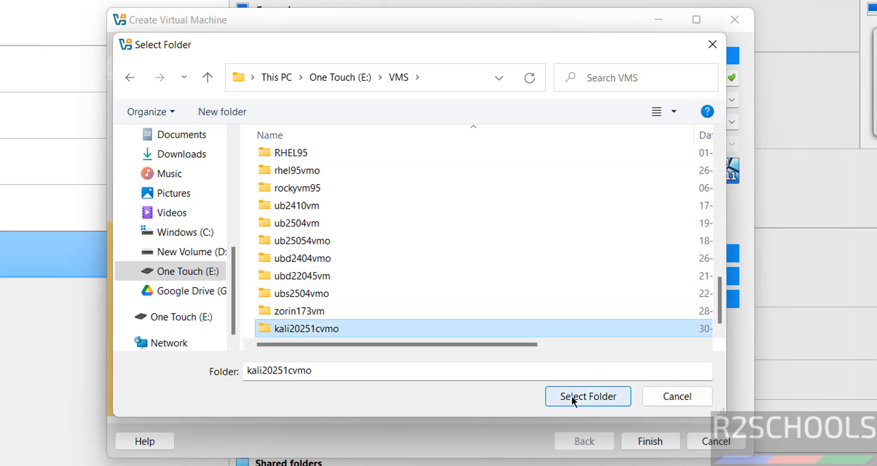
click(587, 395)
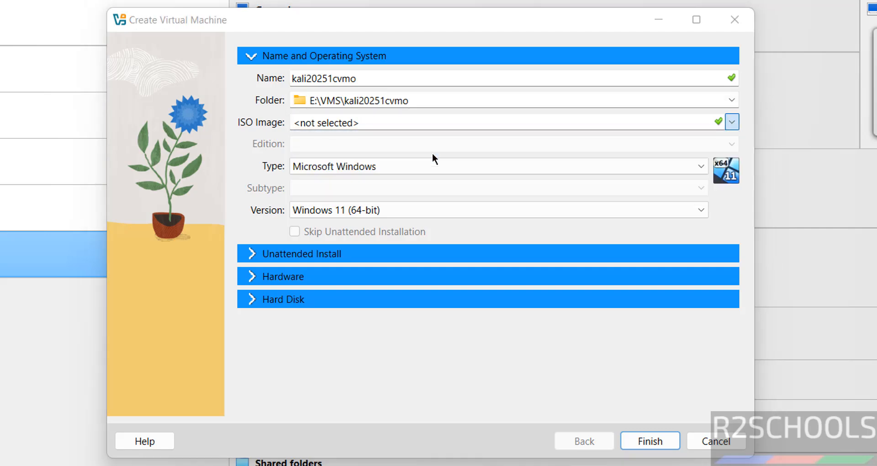
Attach kali-linux-2025.1c-installer-amd64.iso from Downloads as the ISO image
click(731, 122)
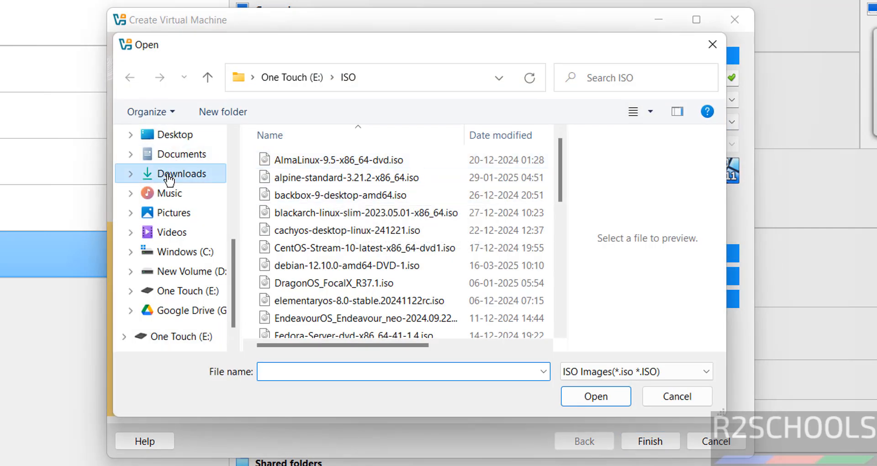
click(178, 173)
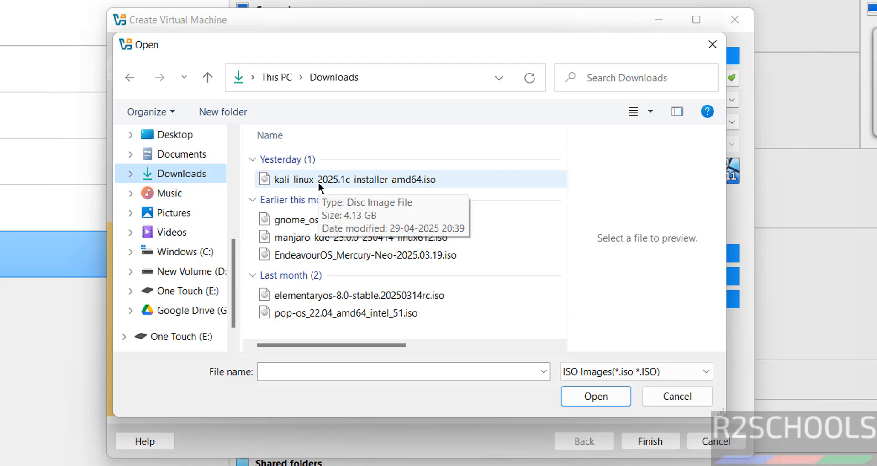
click(354, 179)
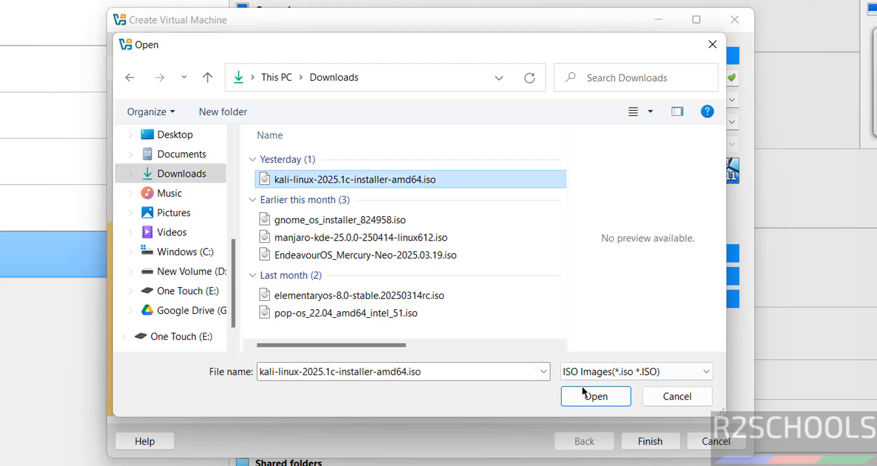
click(595, 396)
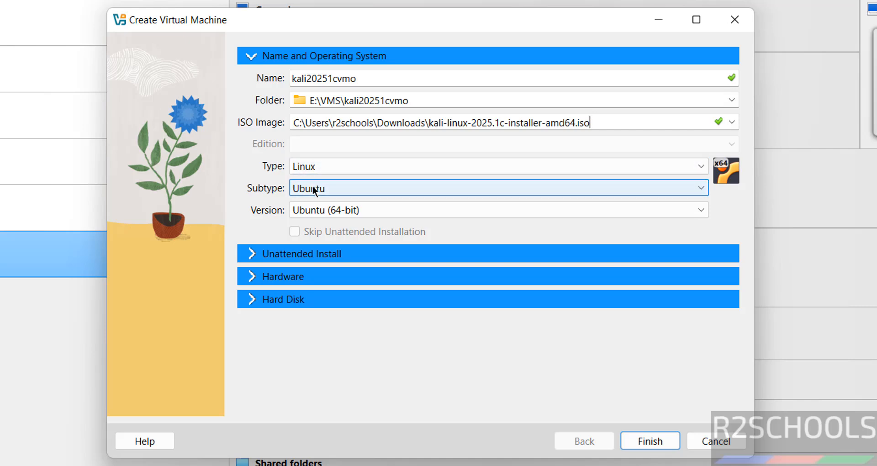
mouse_move(351, 188)
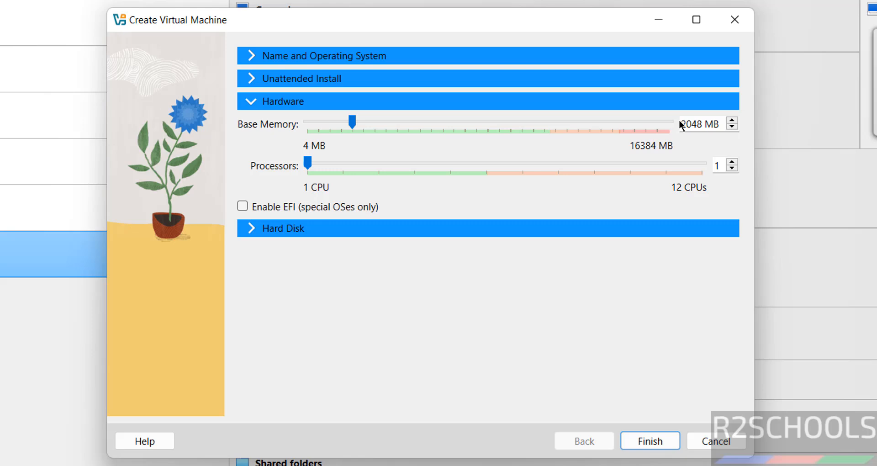
Select the Base Memory value so it can be replaced with a larger one
triple_click(697, 123)
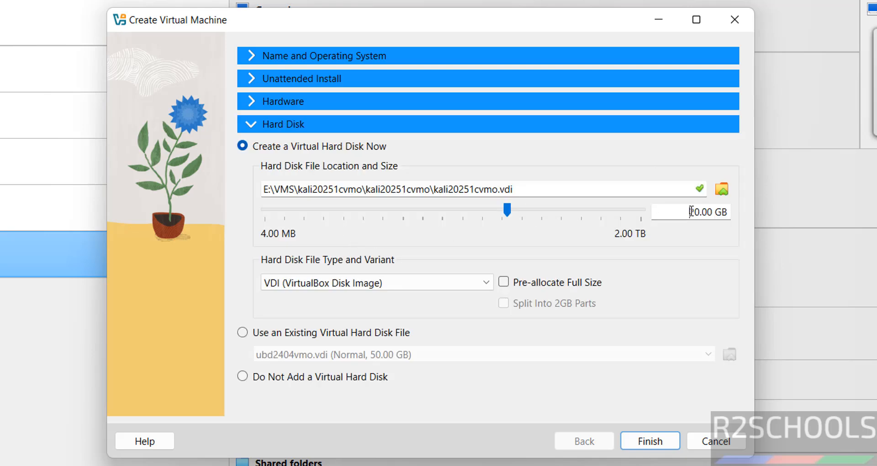
Set the virtual hard disk to 50 GB, review name and OS, and finish creating the machine
drag(506, 211, 532, 211)
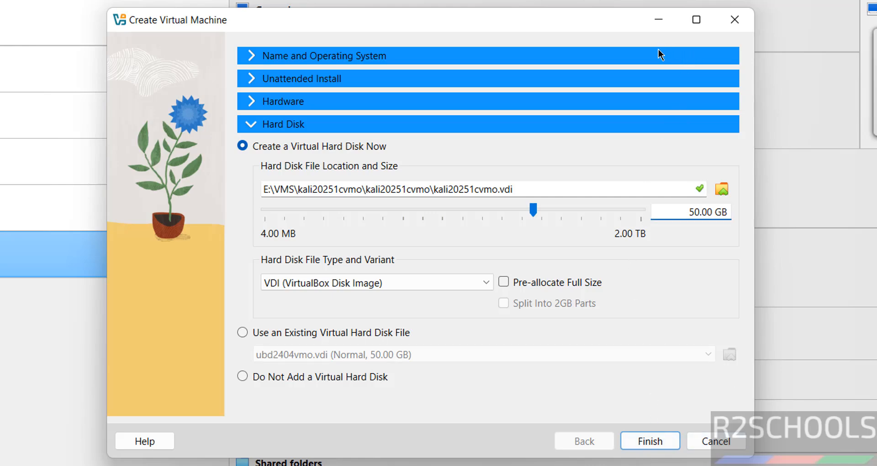
click(319, 56)
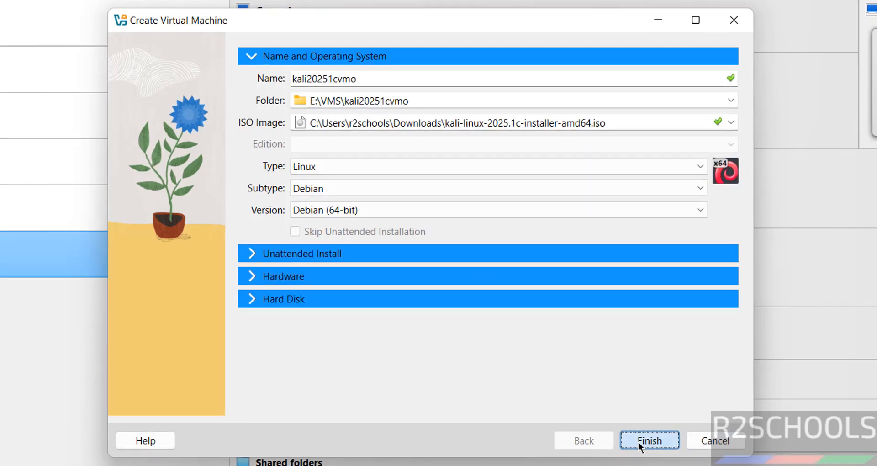
click(648, 440)
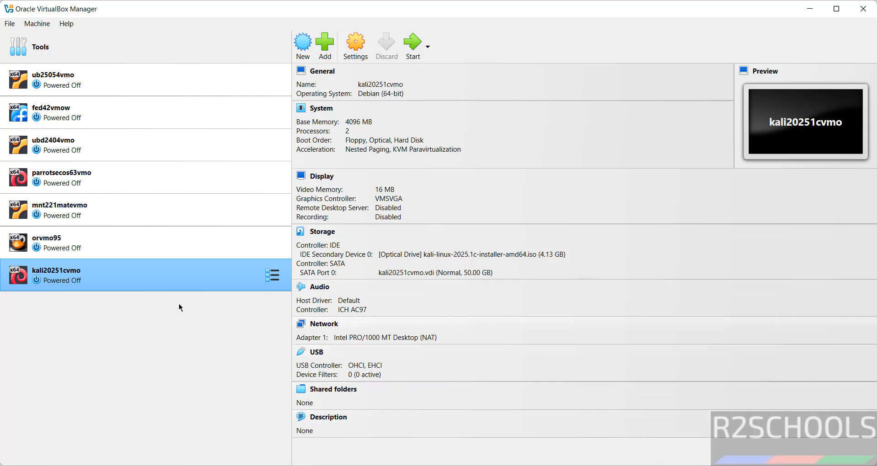
right_click(56, 273)
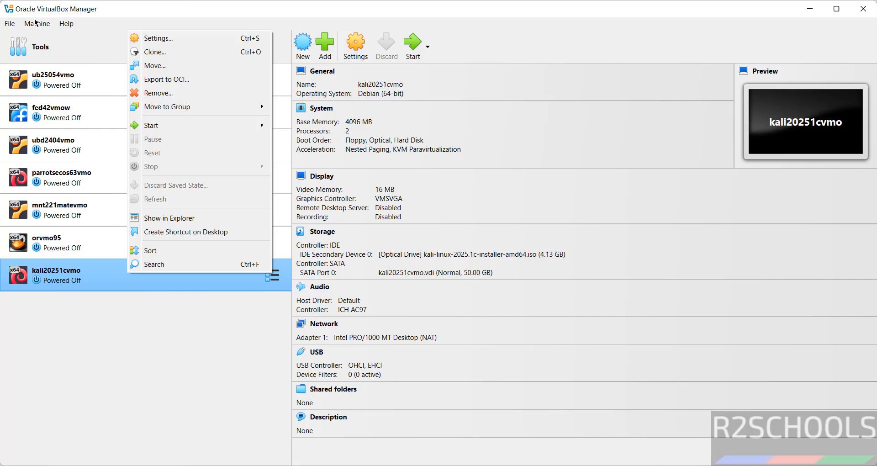
click(36, 23)
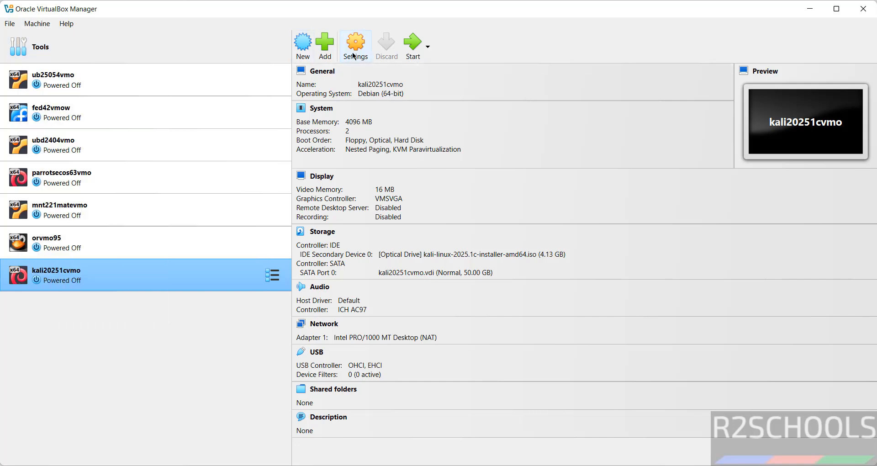
mouse_move(355, 46)
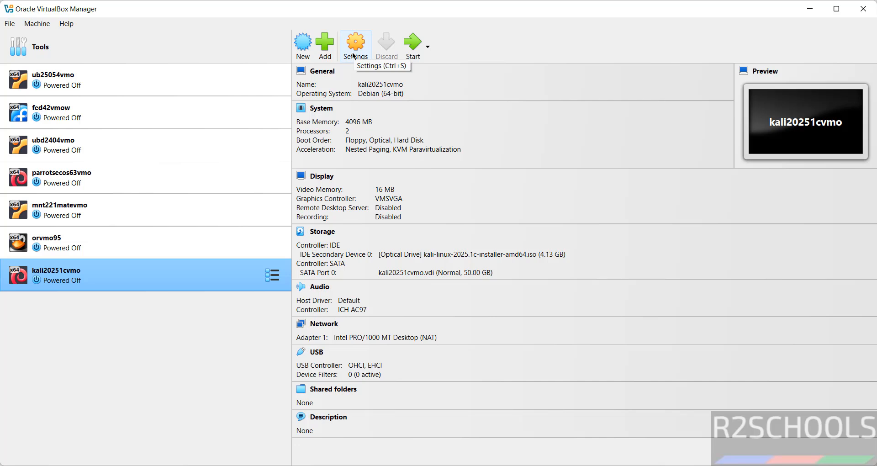
mouse_move(437, 214)
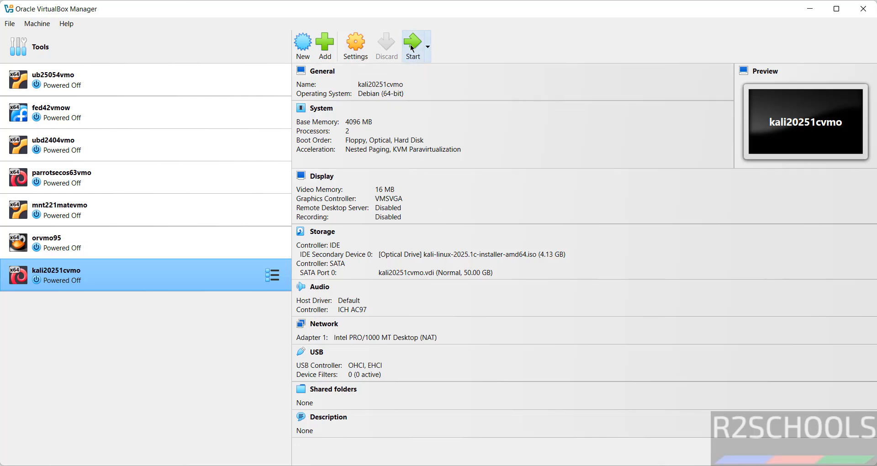
mouse_move(413, 42)
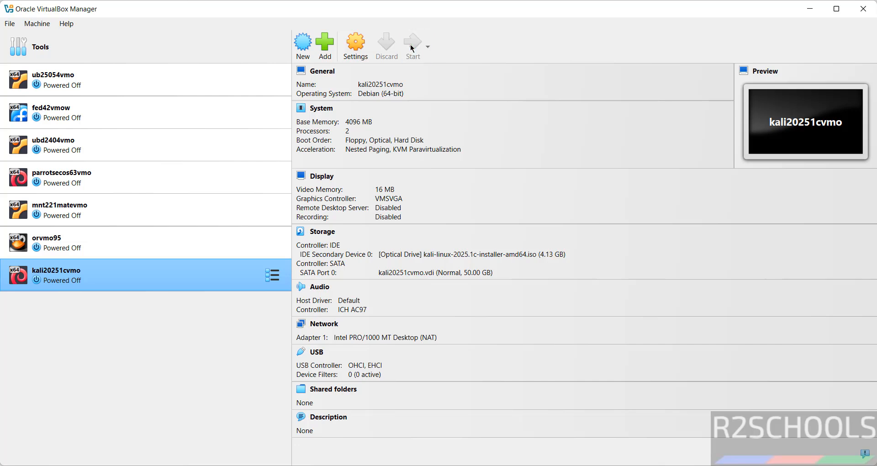
Power on the kali20251cvmo VM and launch the text-mode Install from the boot menu
click(412, 44)
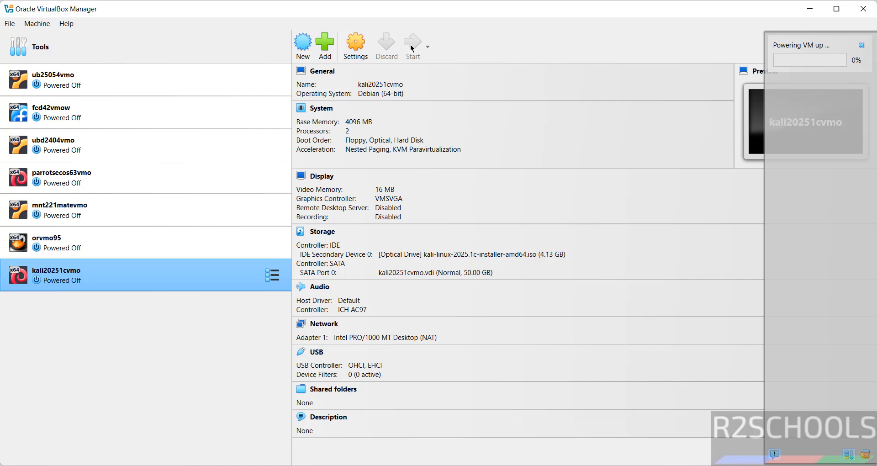
mouse_move(402, 217)
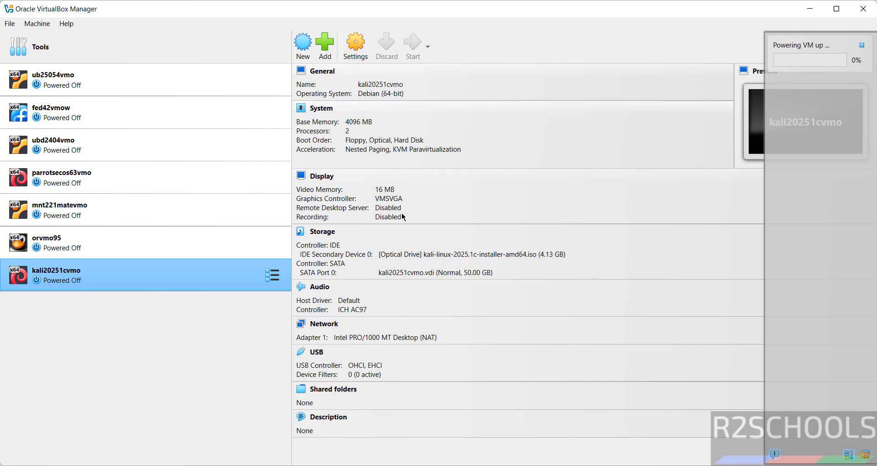
click(412, 46)
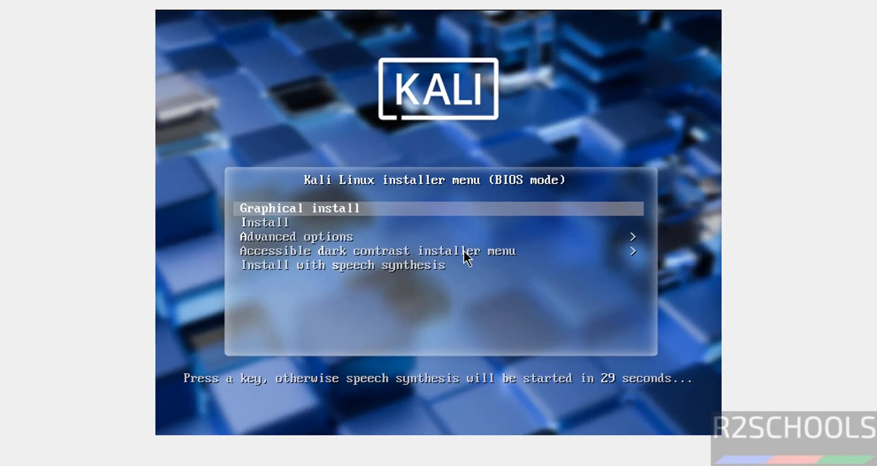
key(Down)
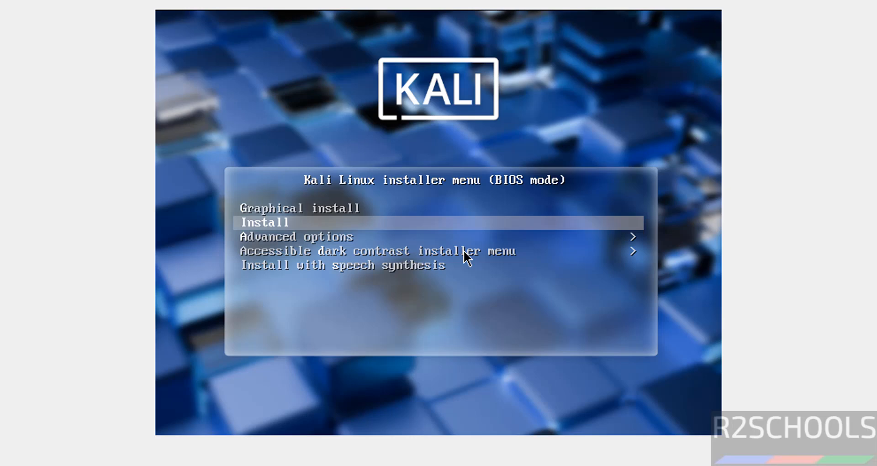
key(Up)
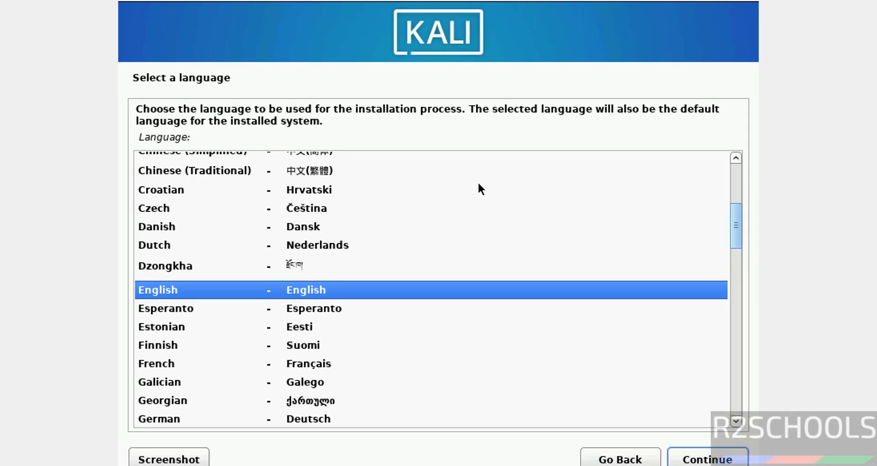
Accept English language, United States location and the American English keymap
click(706, 457)
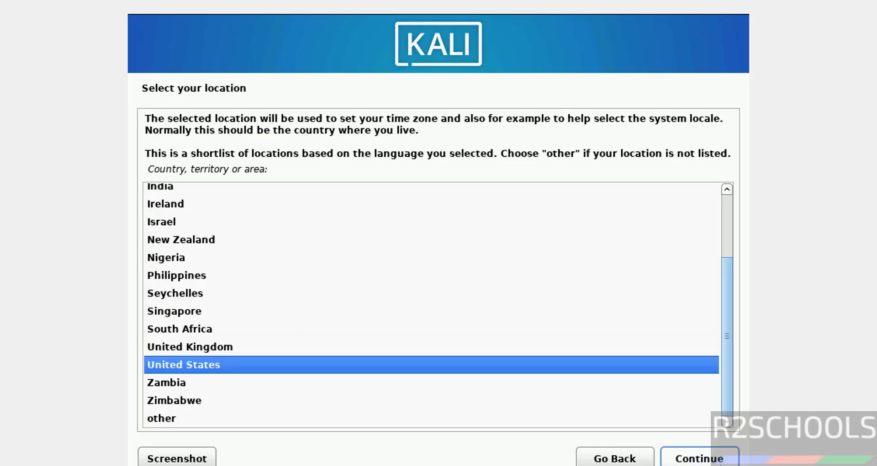
mouse_move(187, 113)
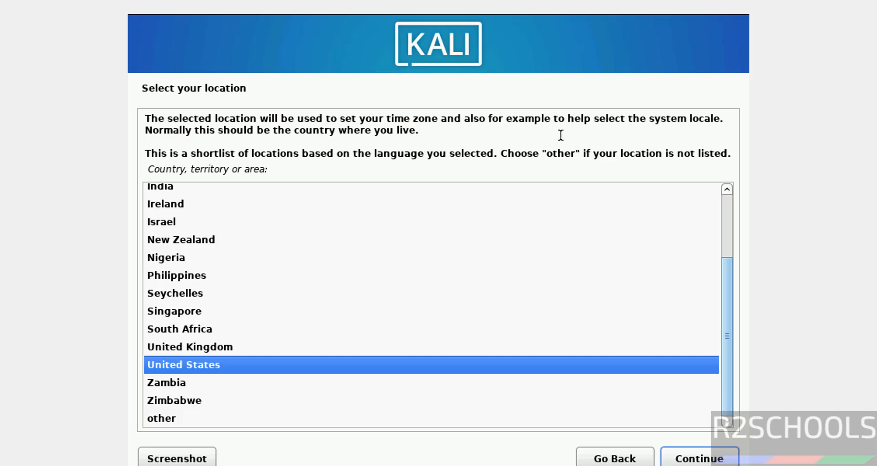
mouse_move(202, 139)
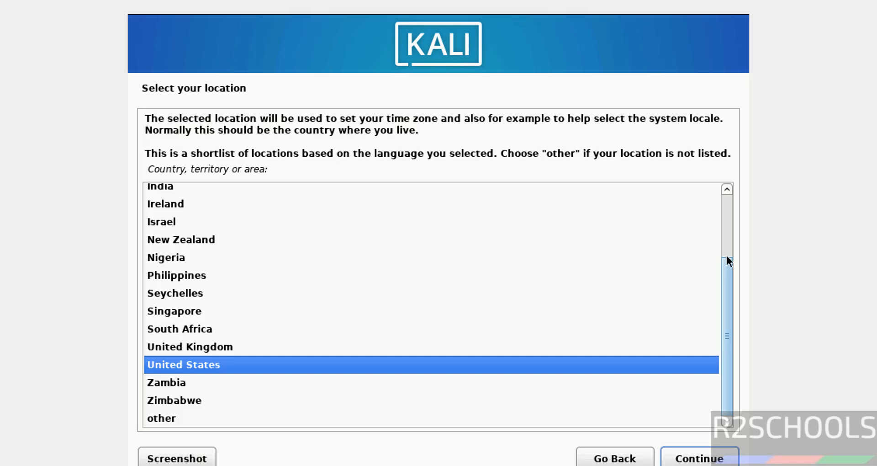
mouse_move(604, 444)
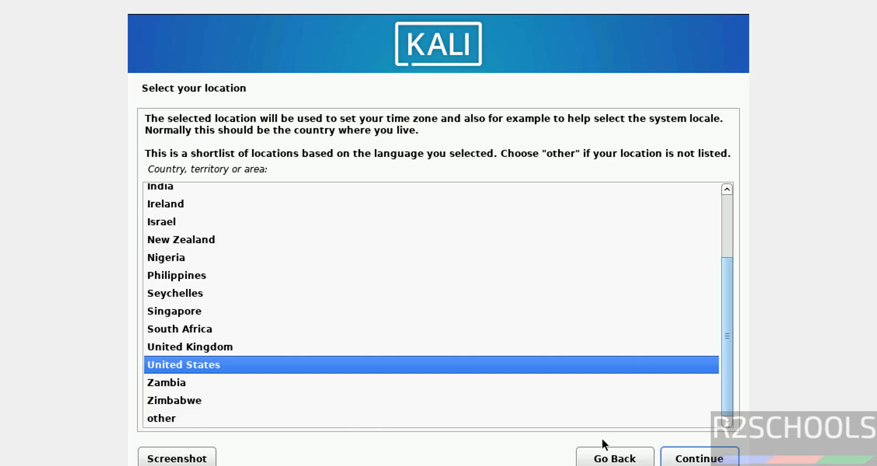
mouse_move(180, 325)
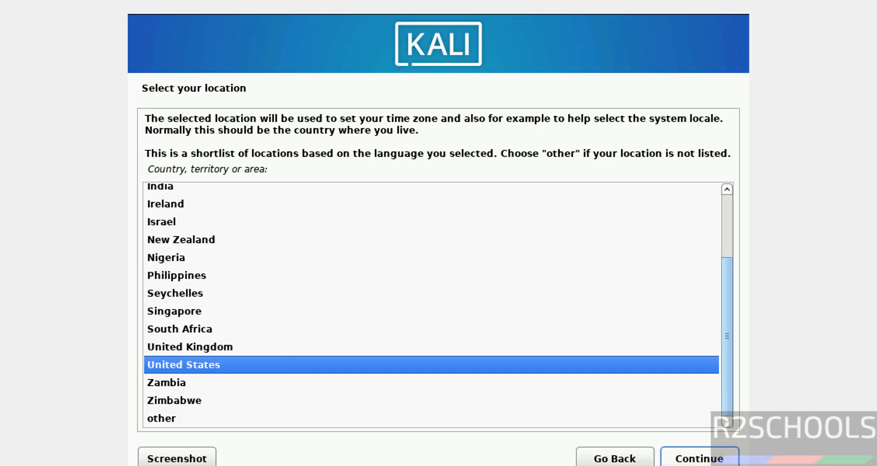
click(697, 458)
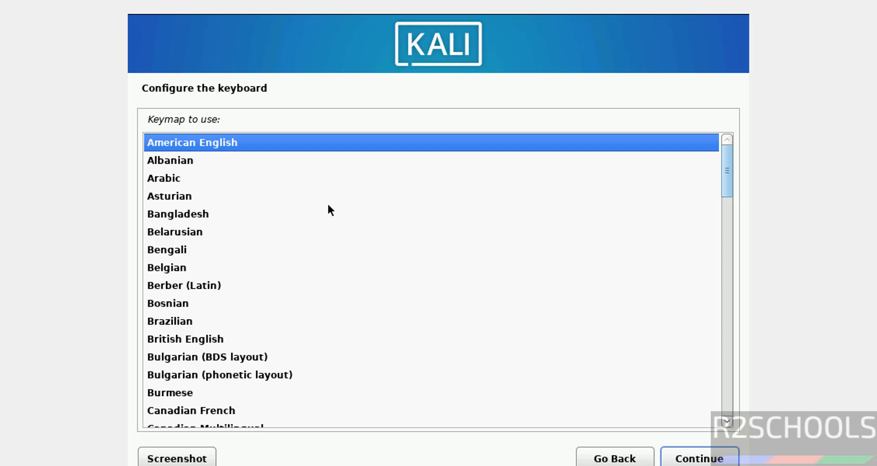
mouse_move(320, 320)
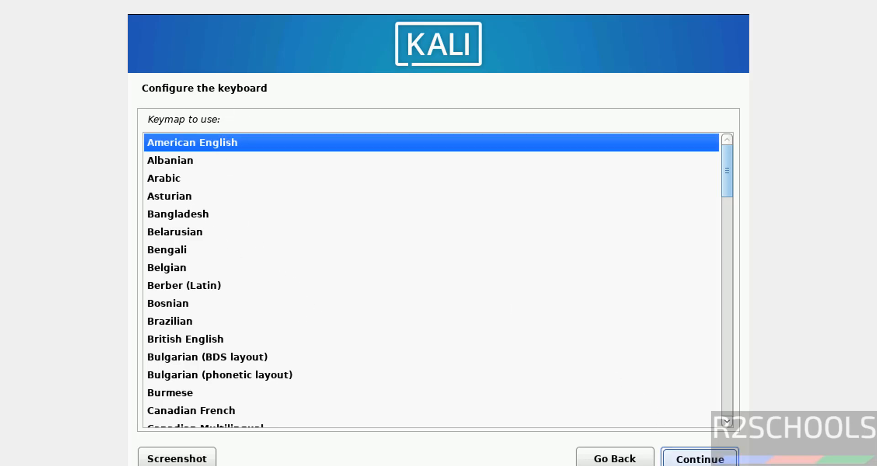
click(699, 458)
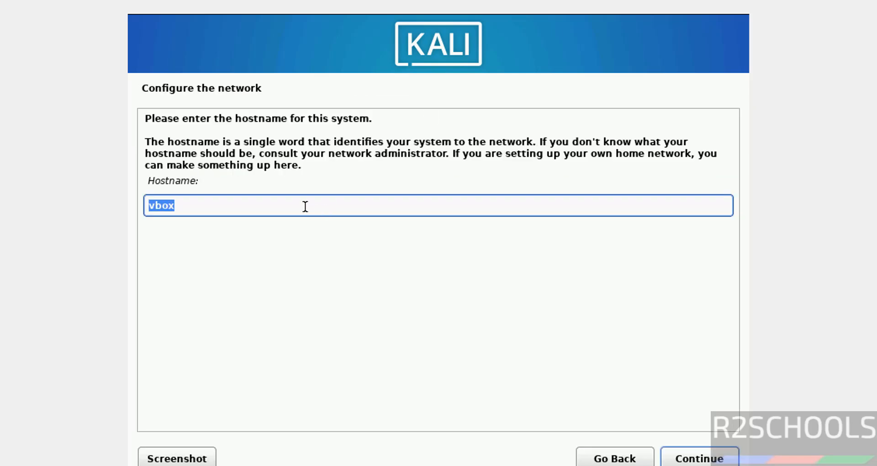
mouse_move(230, 210)
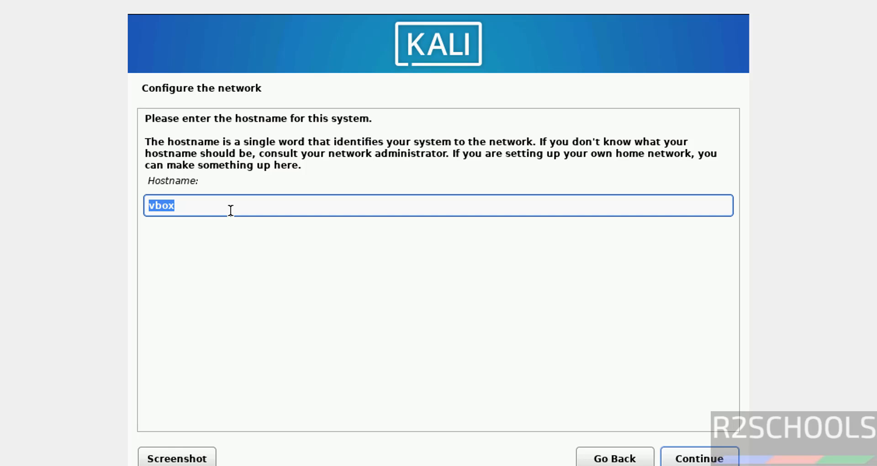
Set the hostname to kali251cvm and continue with an empty domain name
text(k)
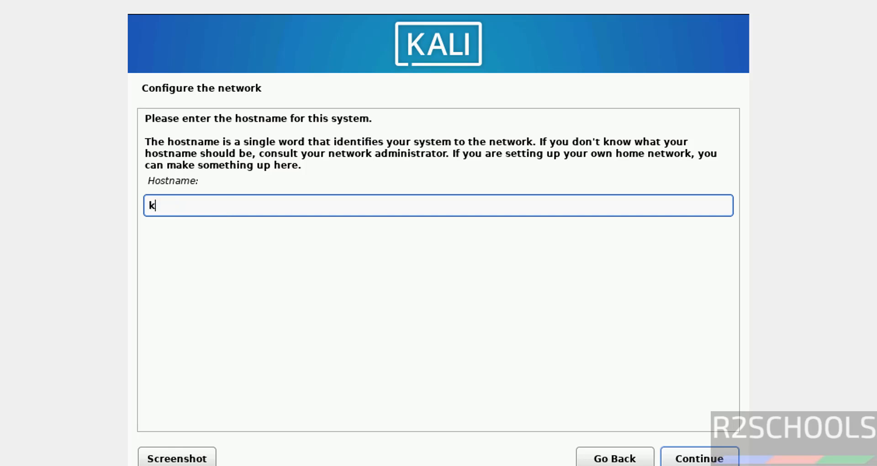
text(ali220)
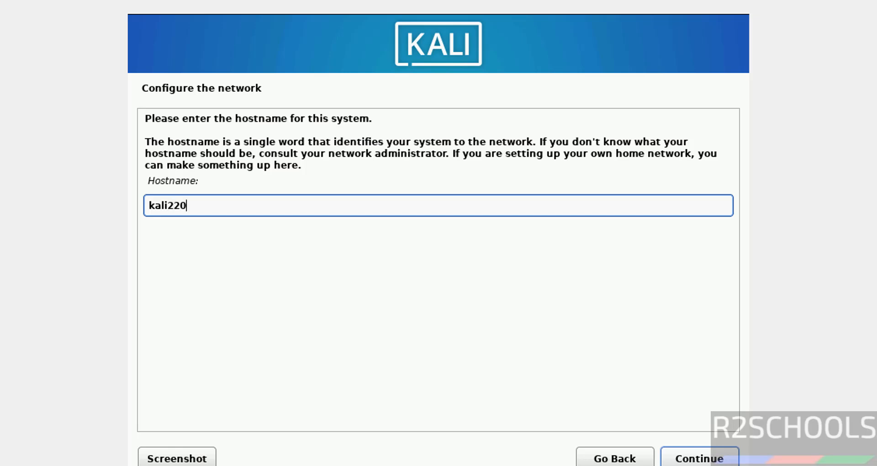
key(BackSpace)
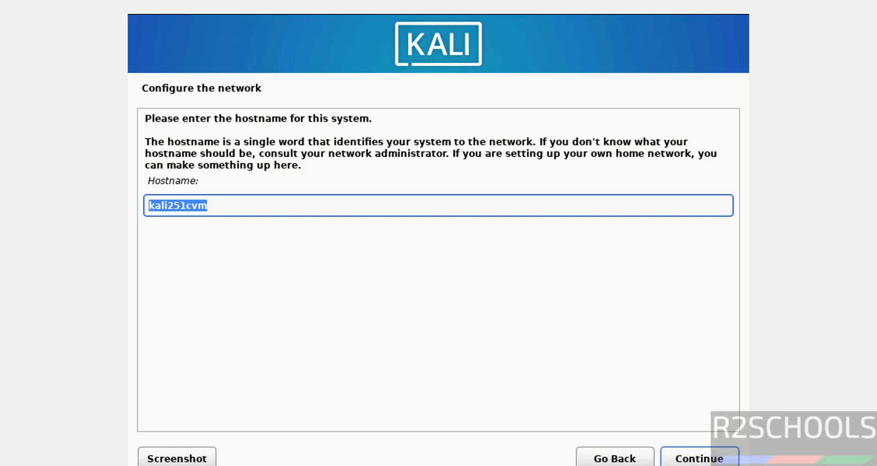
click(699, 456)
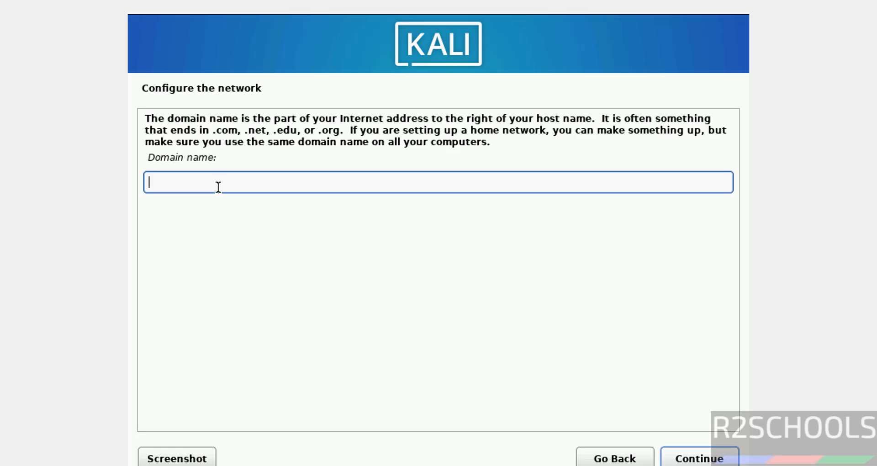
mouse_move(586, 357)
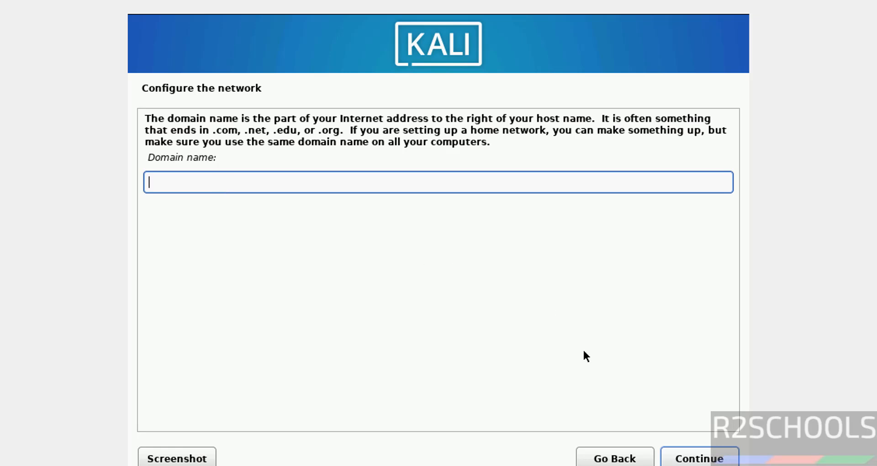
click(698, 457)
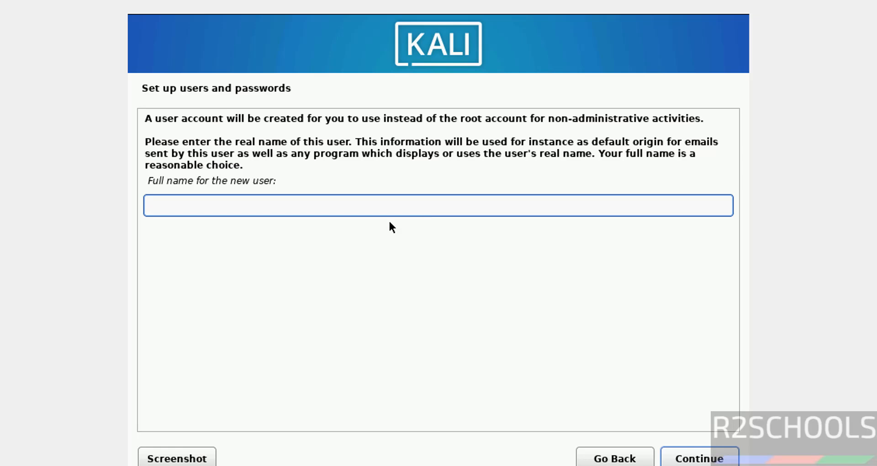
Create user r2schools with full name, suggested username and a confirmed password
text(r2schools)
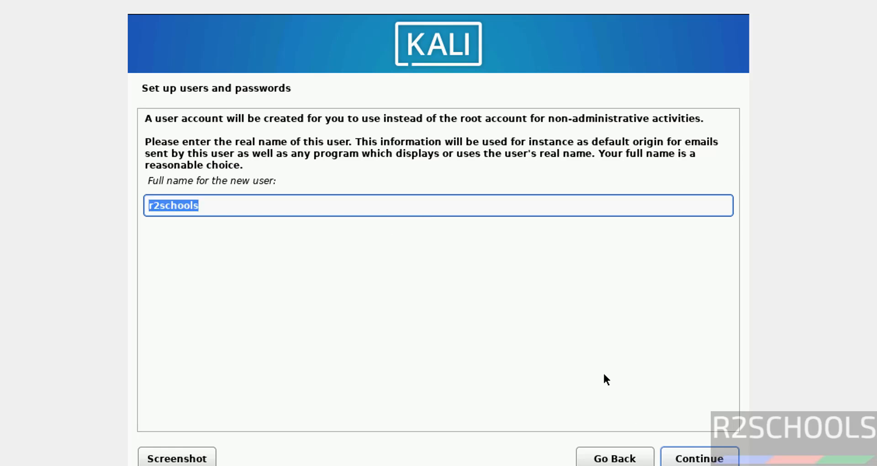
mouse_move(713, 446)
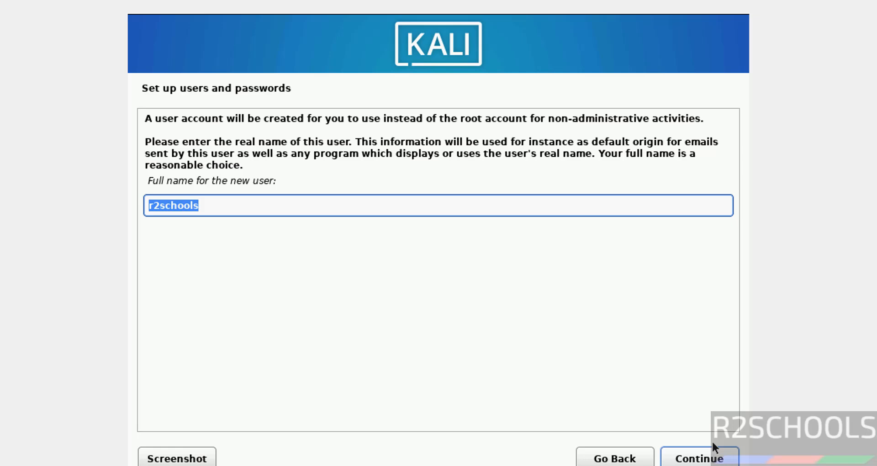
click(699, 456)
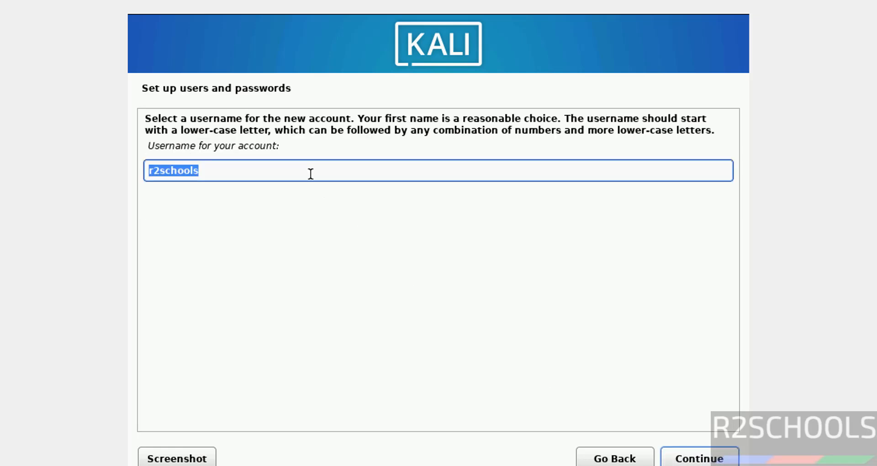
mouse_move(229, 187)
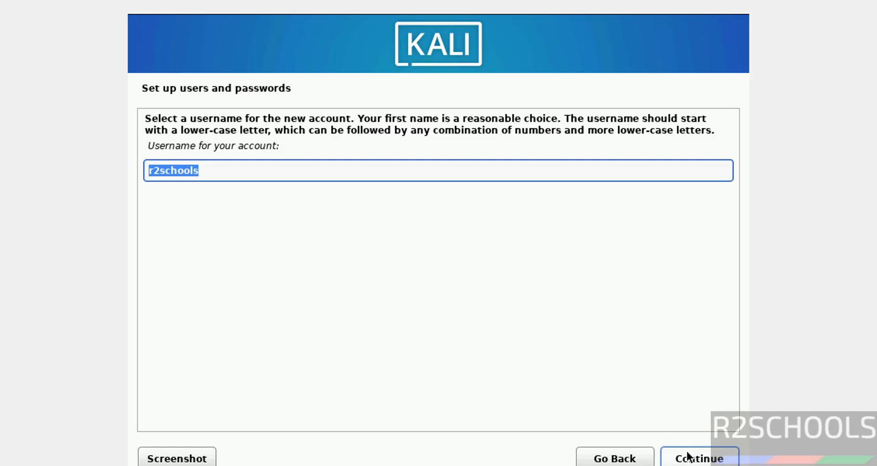
click(699, 457)
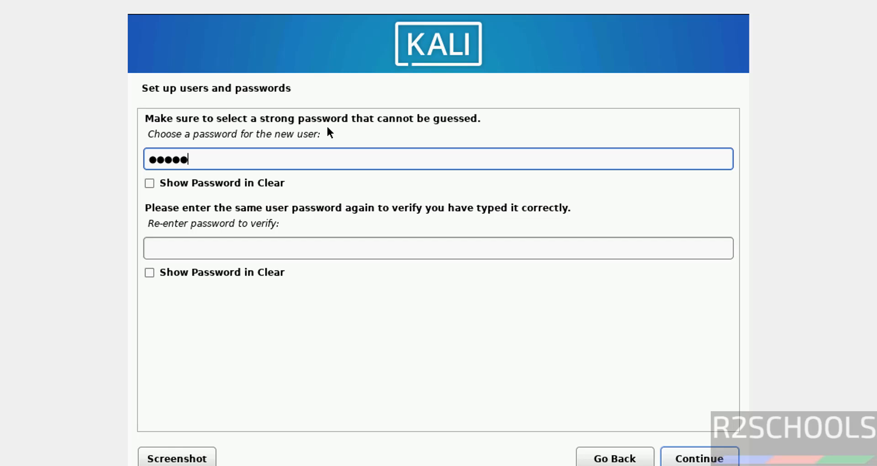
text(●●●)
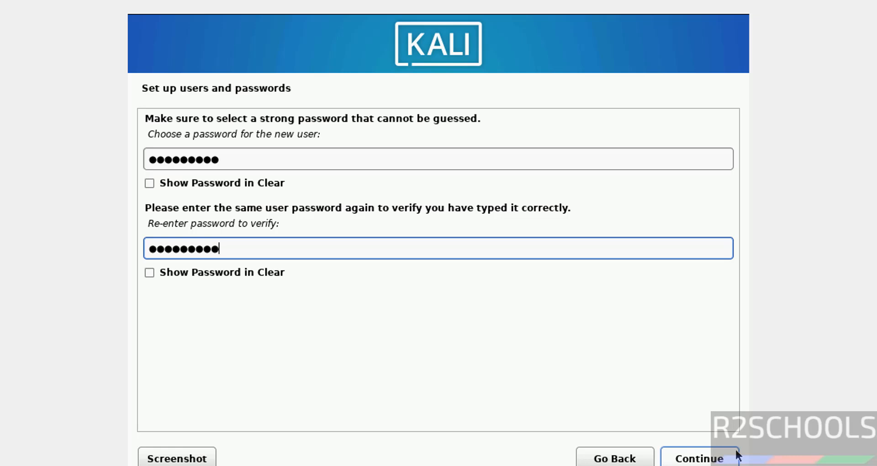
click(699, 458)
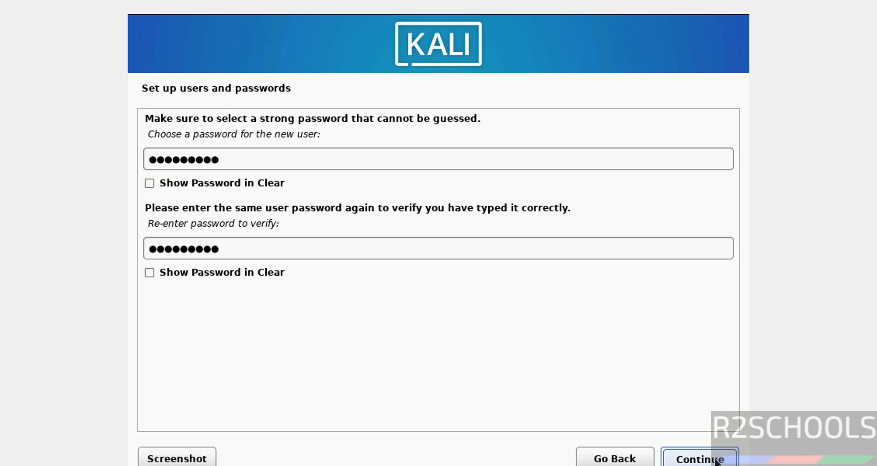
click(698, 457)
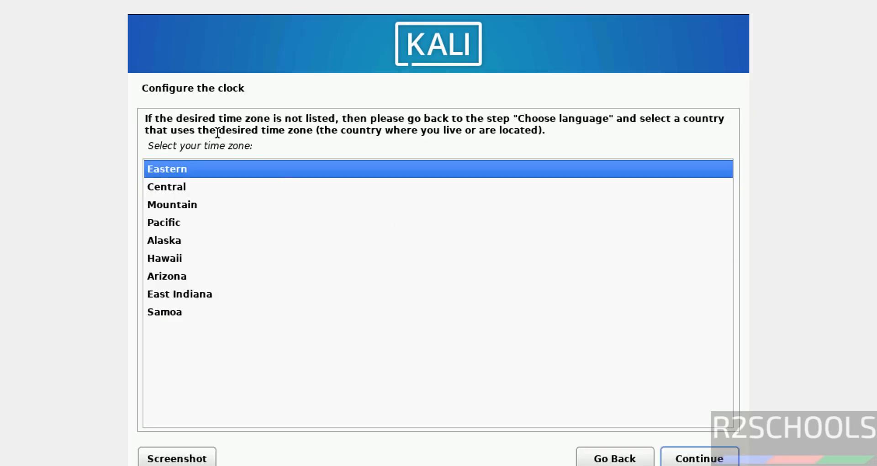
mouse_move(221, 200)
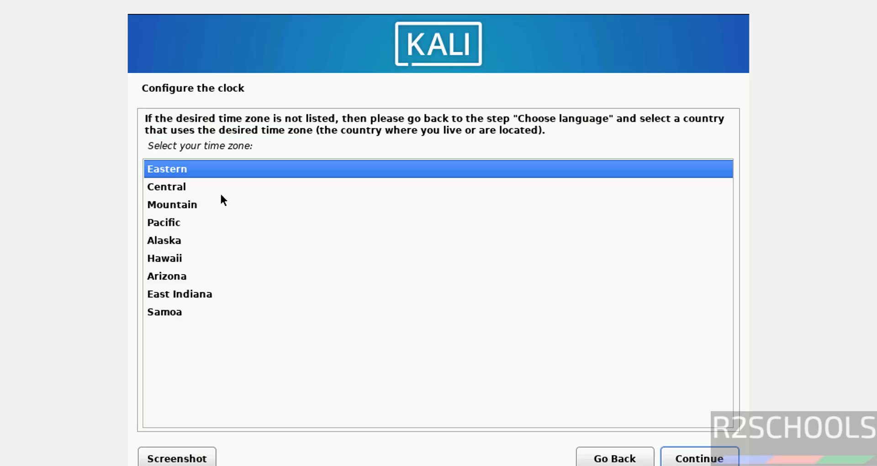
mouse_move(429, 198)
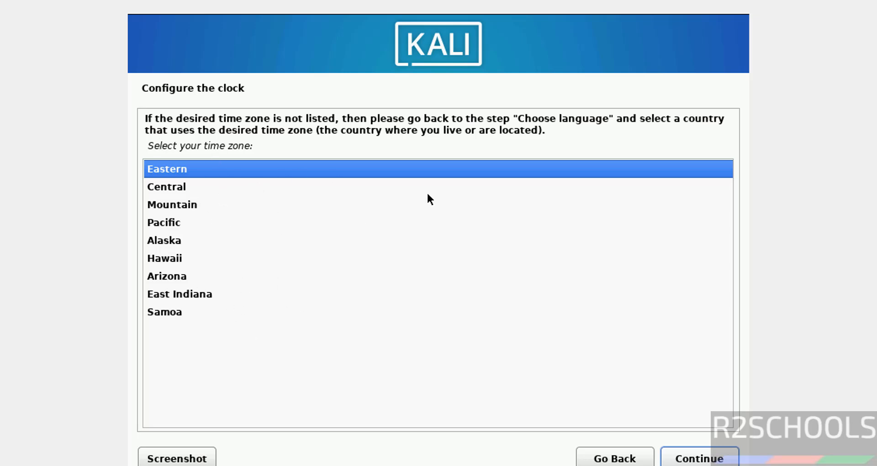
mouse_move(220, 205)
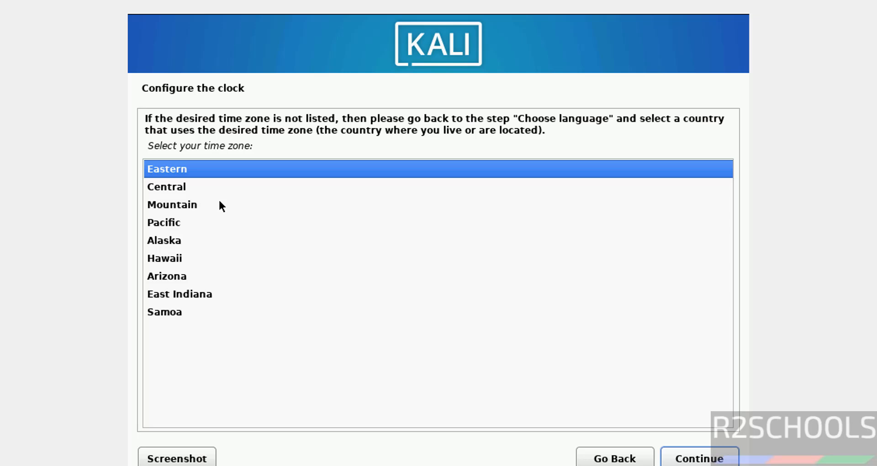
mouse_move(289, 172)
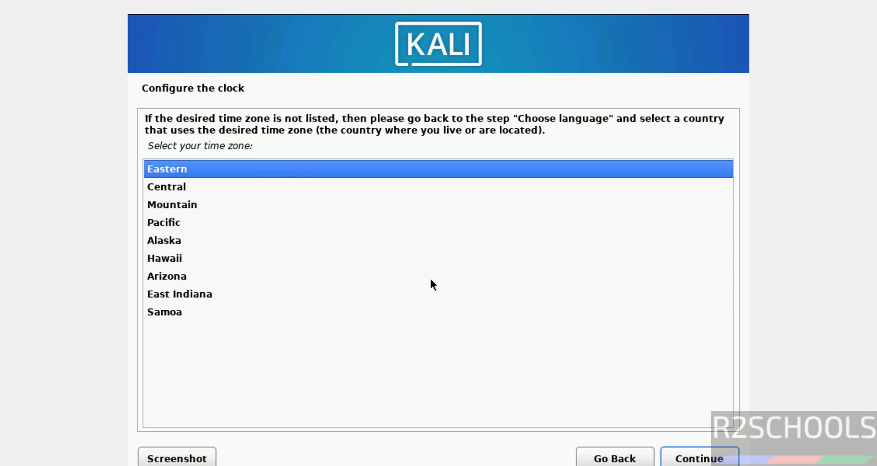
mouse_move(571, 376)
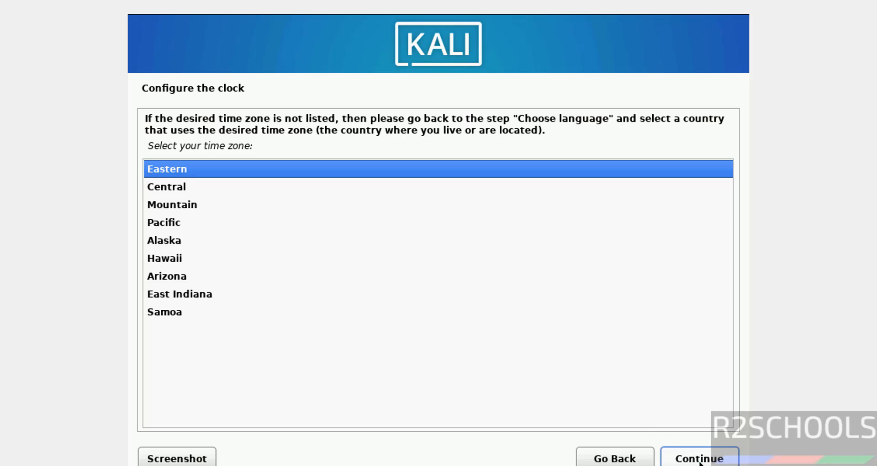
Keep Eastern time and use guided partitioning of the whole VBOX disk in one partition
click(698, 458)
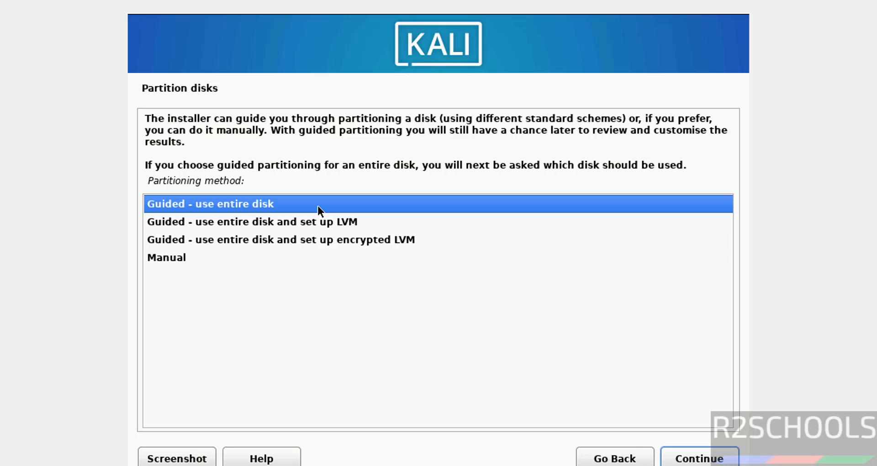
mouse_move(297, 224)
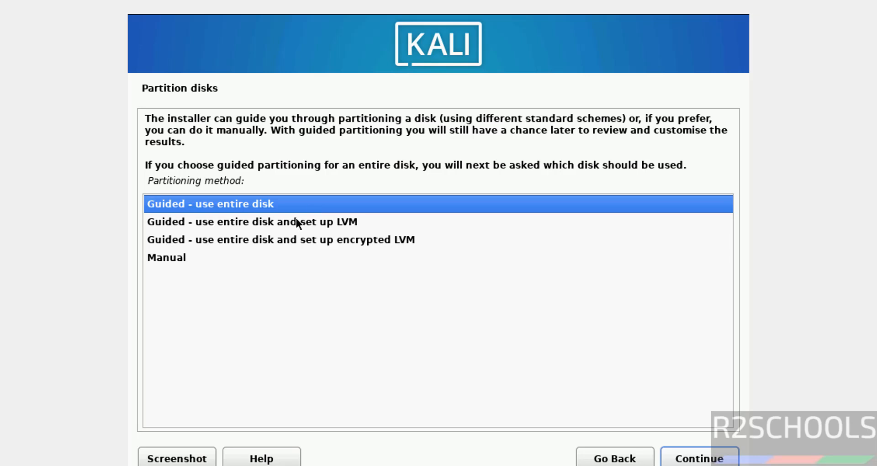
mouse_move(435, 340)
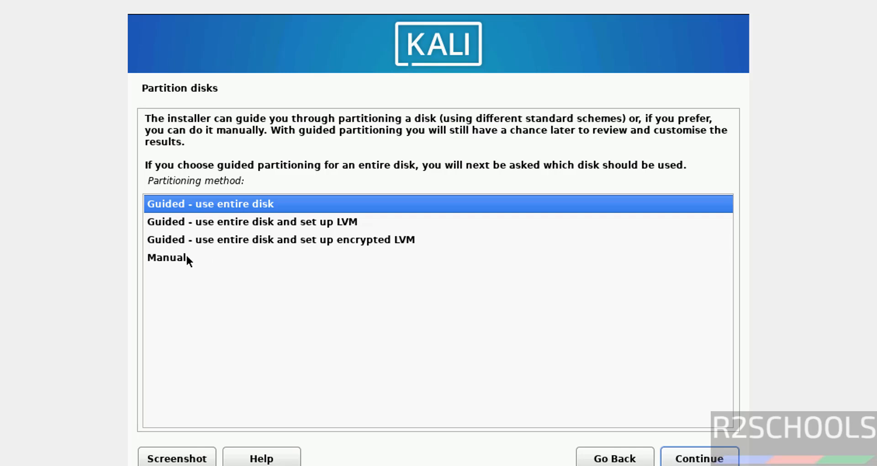
mouse_move(380, 227)
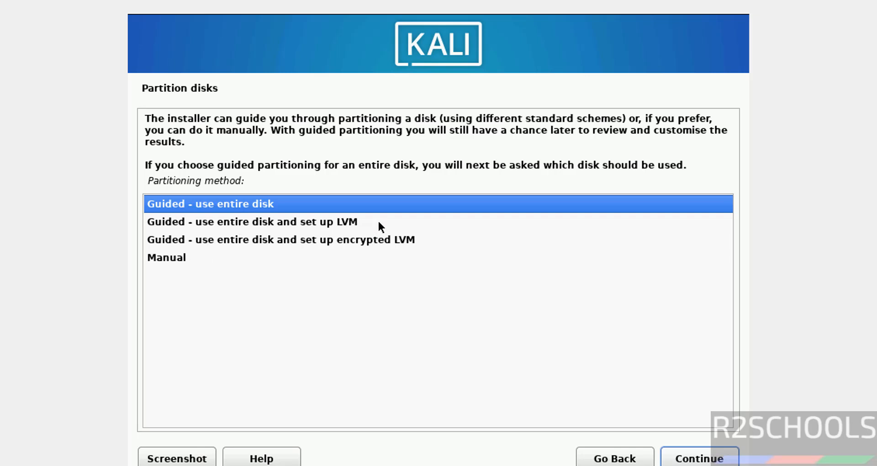
mouse_move(656, 416)
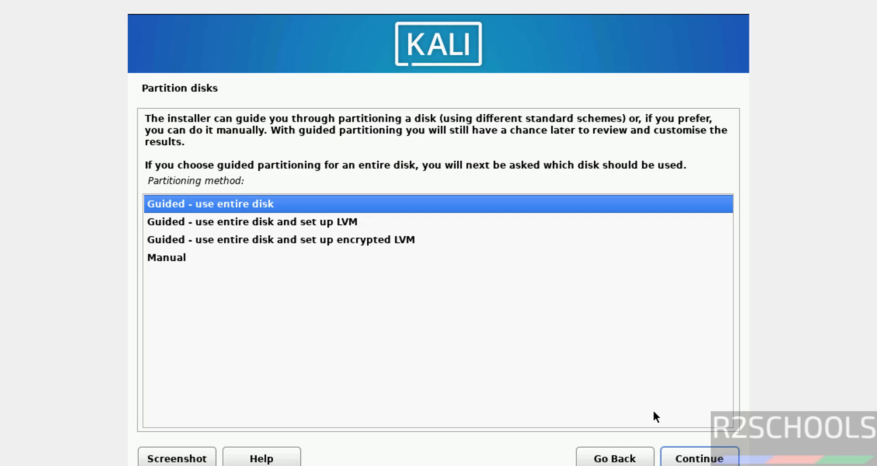
click(697, 458)
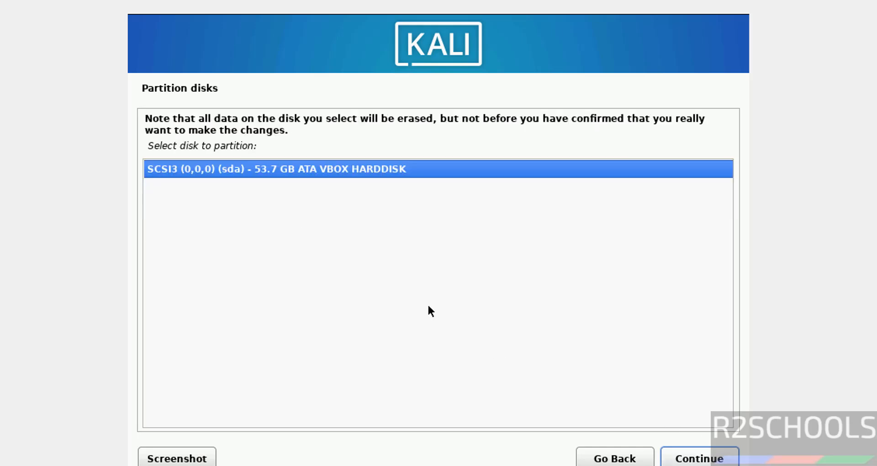
mouse_move(686, 435)
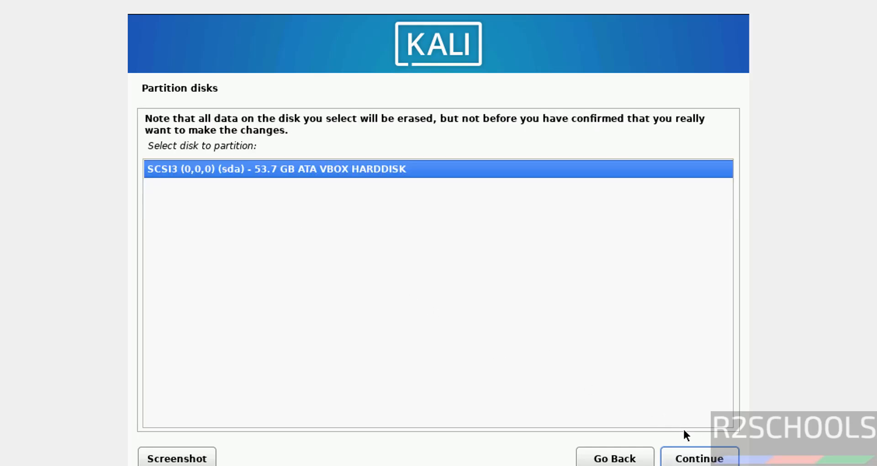
click(698, 458)
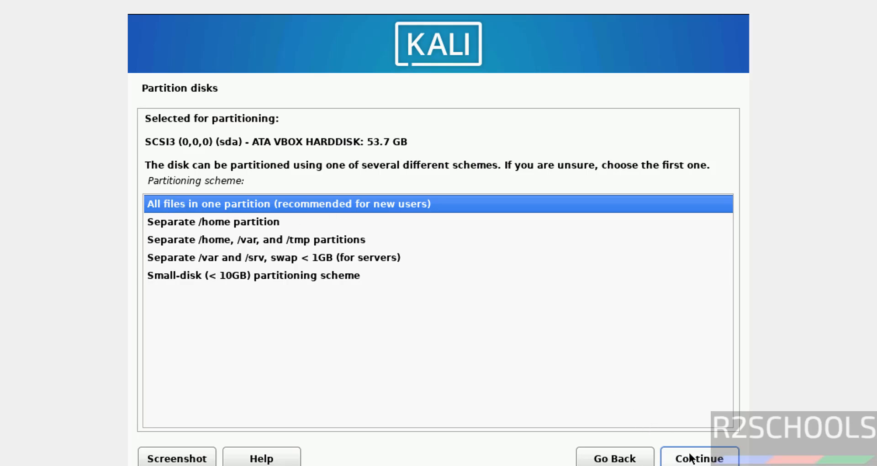
click(699, 457)
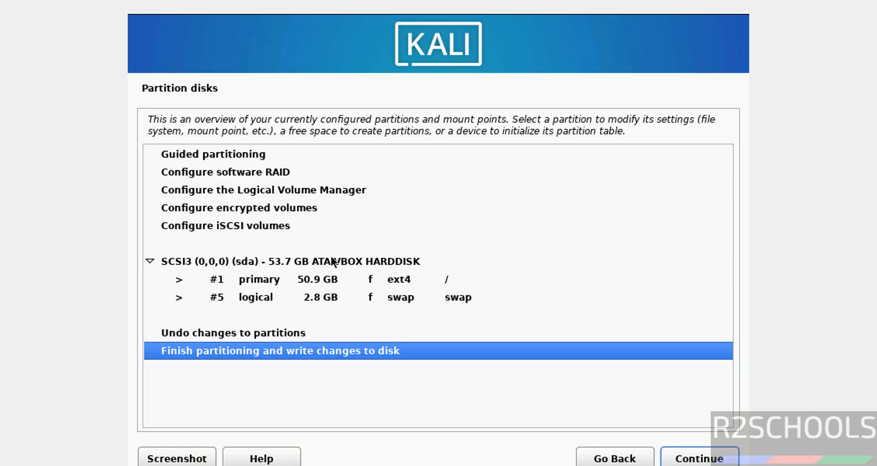
mouse_move(186, 351)
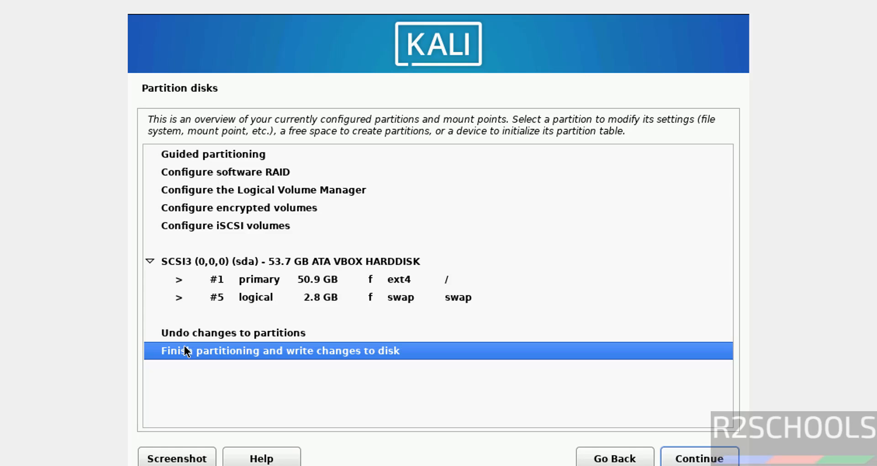
mouse_move(612, 420)
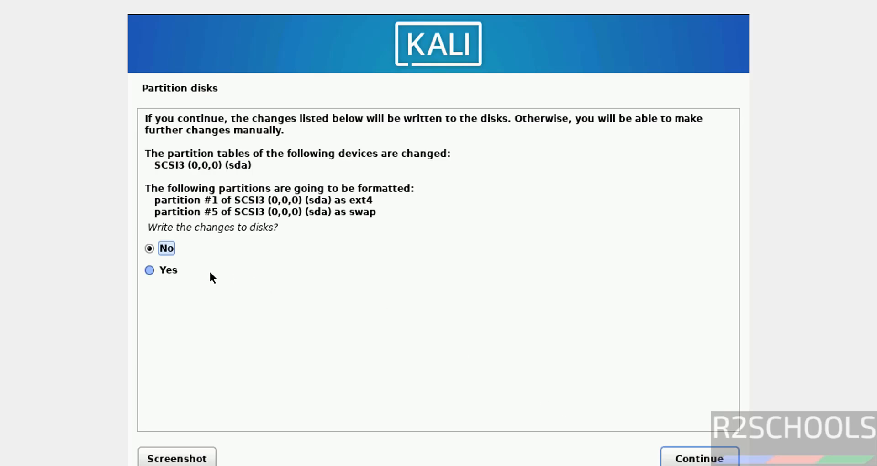
Choose Yes and write the ext4 and swap partition changes to the virtual disk
click(149, 269)
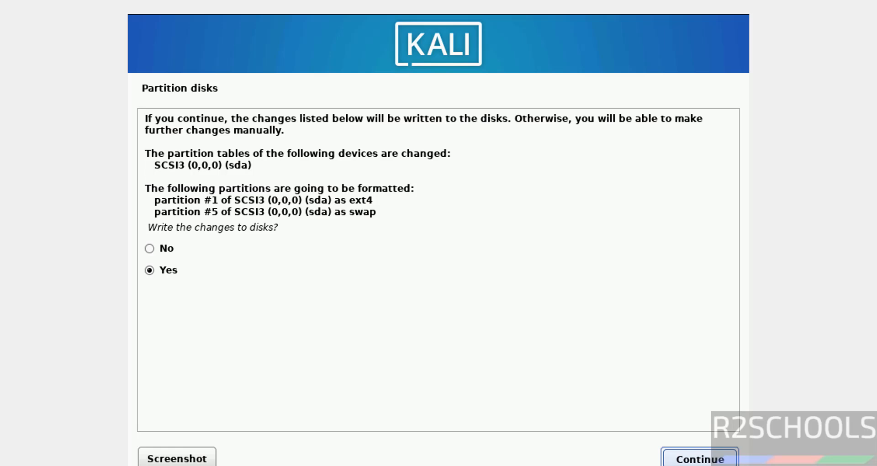
click(698, 458)
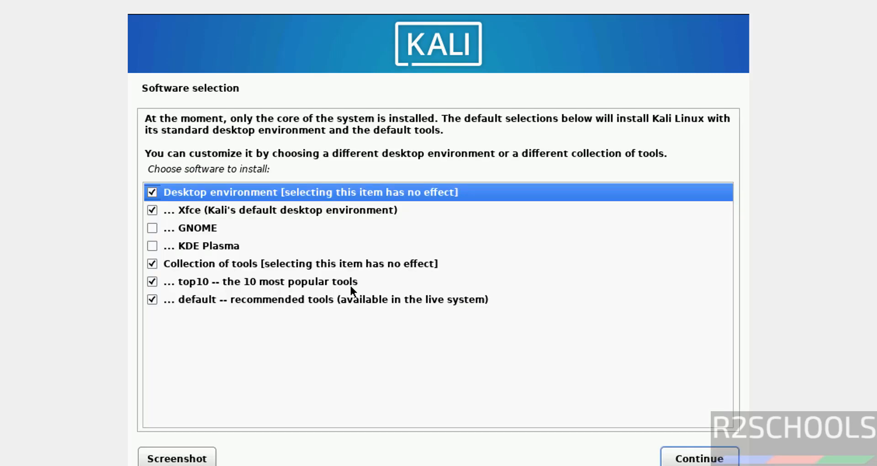
mouse_move(221, 179)
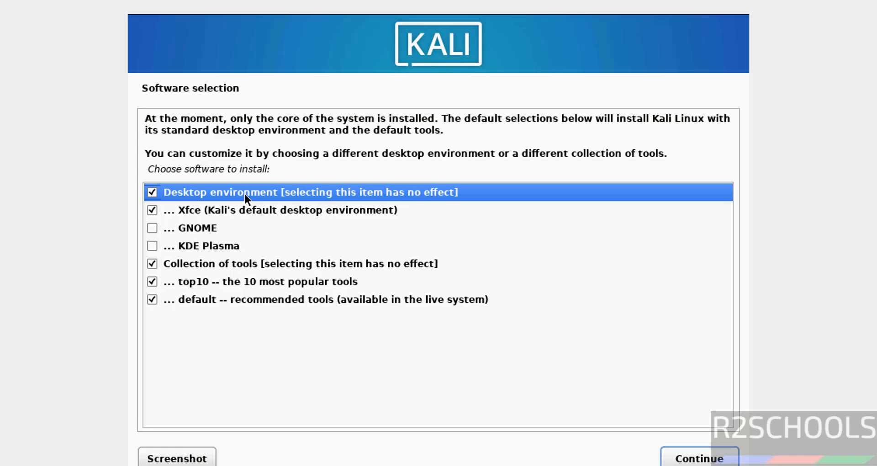
mouse_move(228, 223)
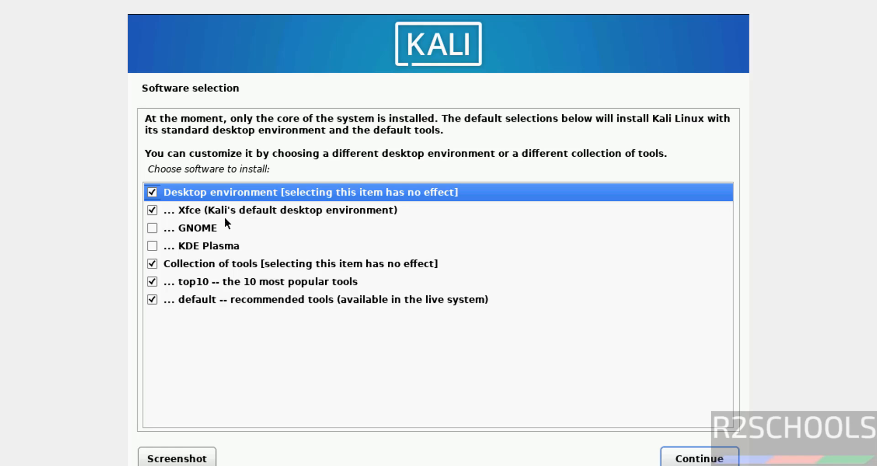
mouse_move(223, 218)
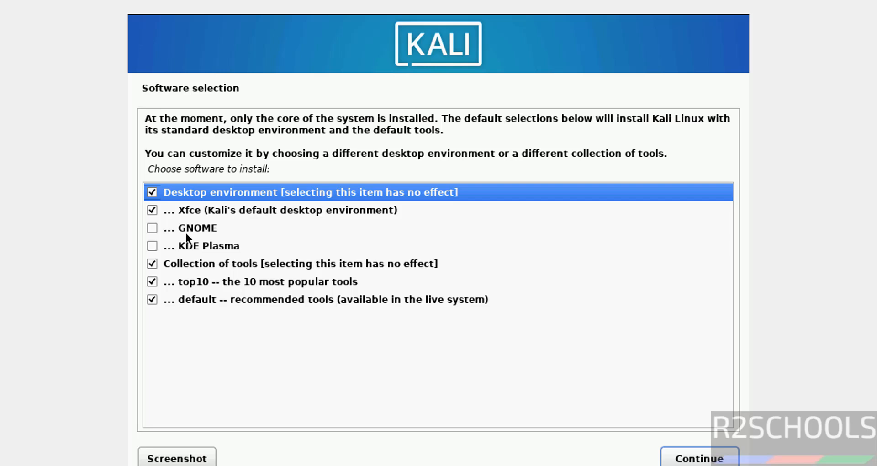
mouse_move(158, 256)
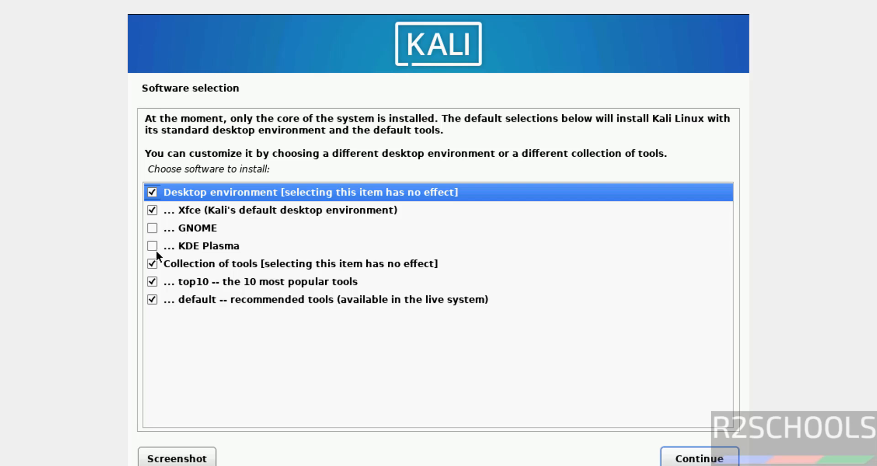
mouse_move(165, 297)
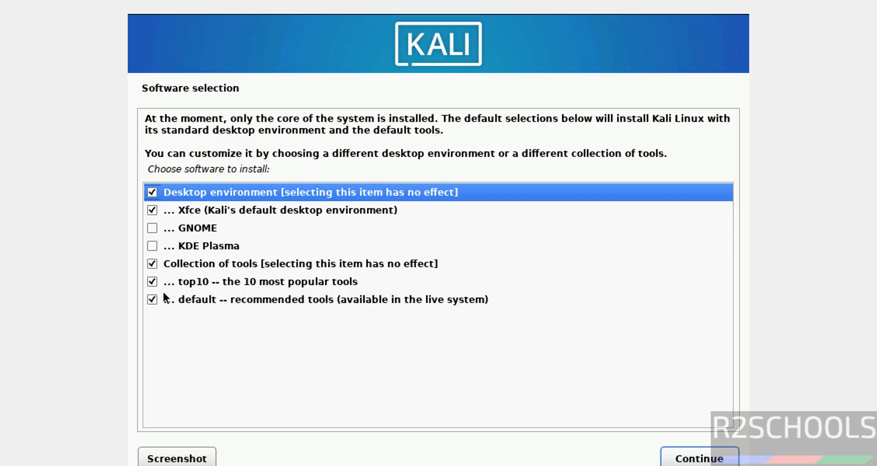
mouse_move(259, 268)
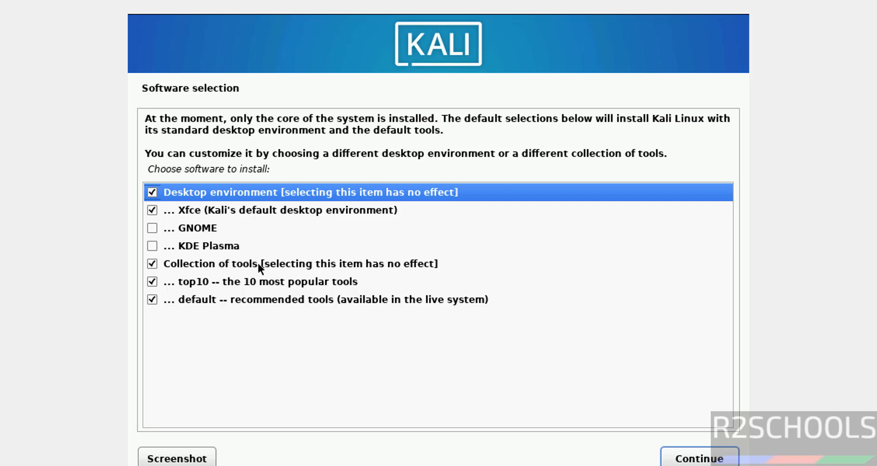
mouse_move(200, 285)
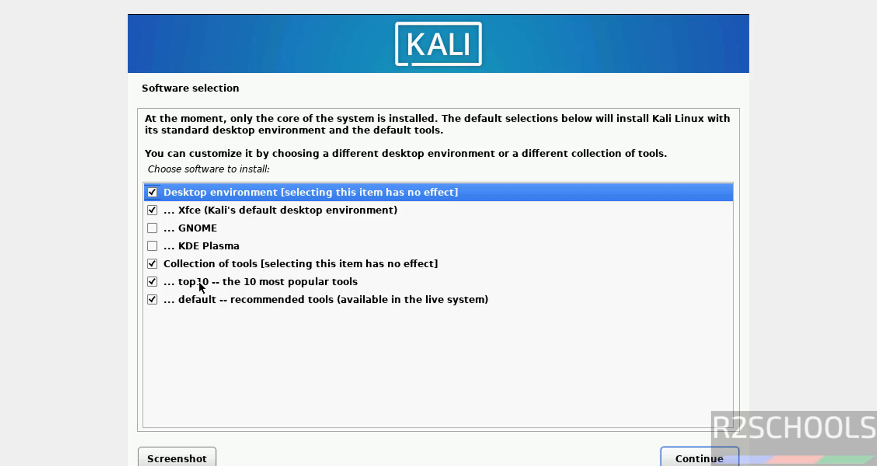
mouse_move(295, 305)
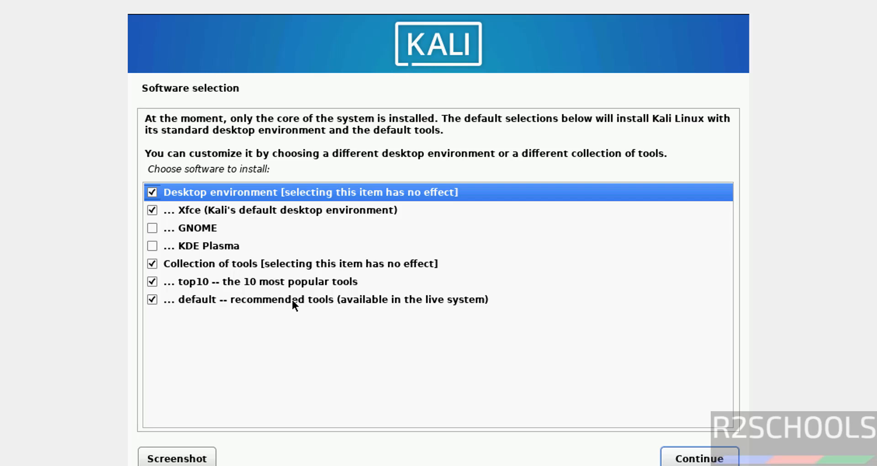
mouse_move(329, 318)
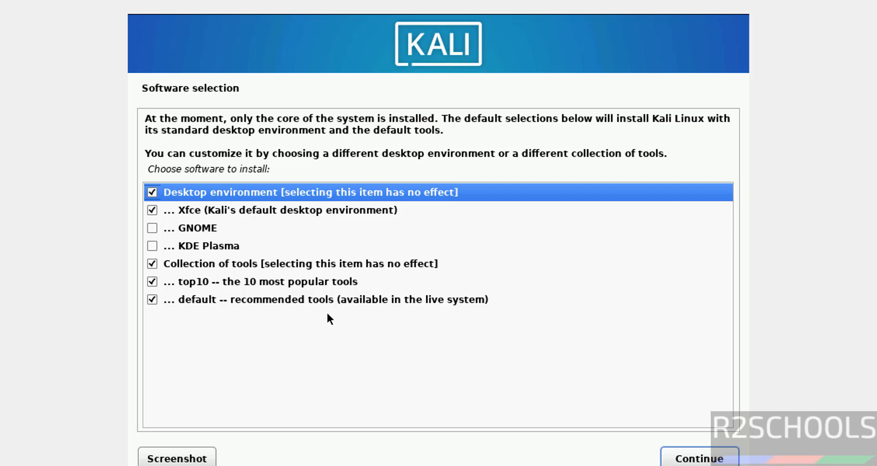
mouse_move(239, 284)
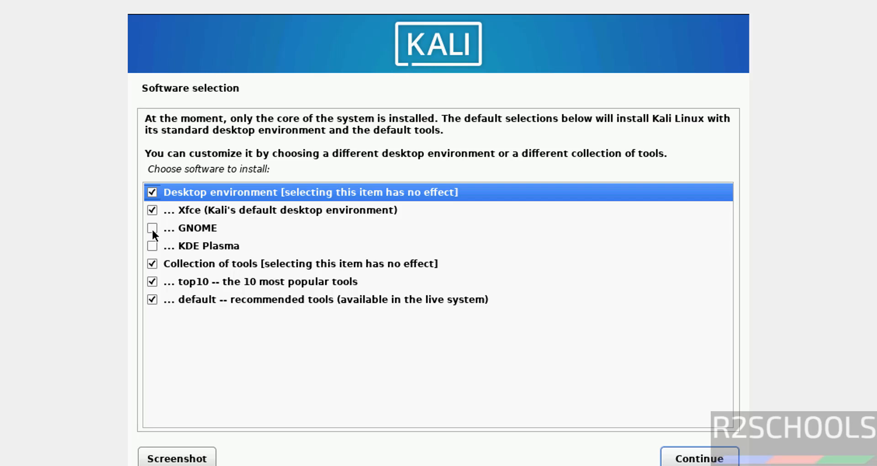
mouse_move(155, 254)
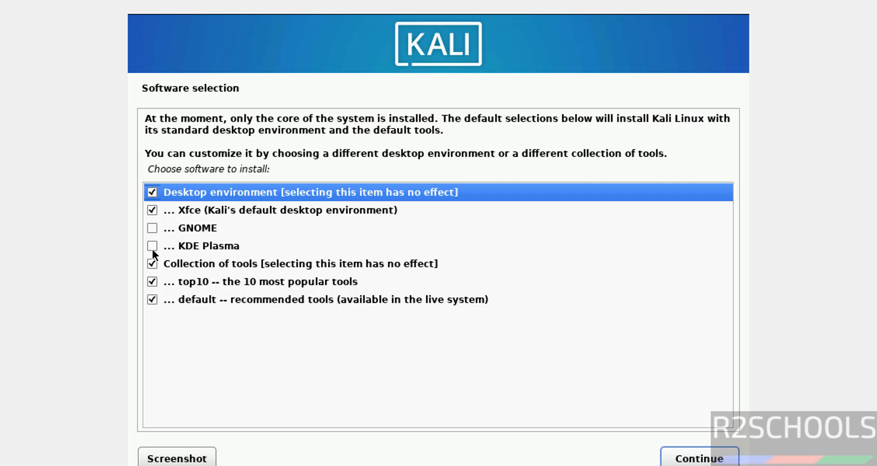
click(152, 246)
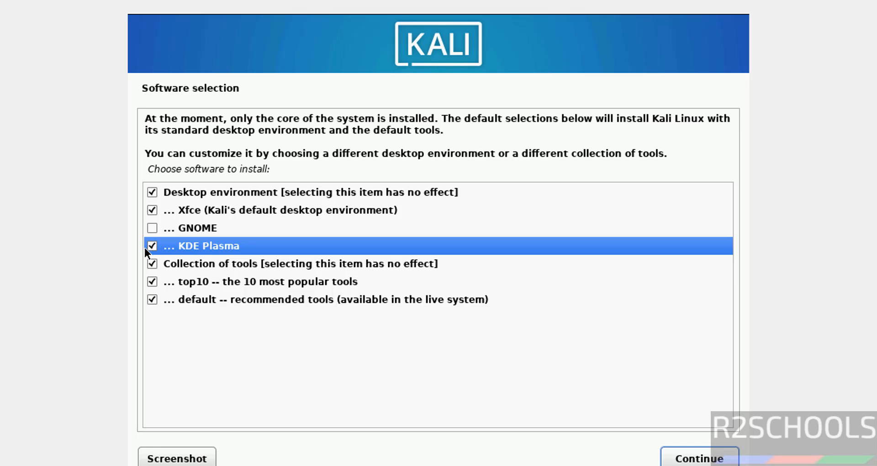
click(151, 246)
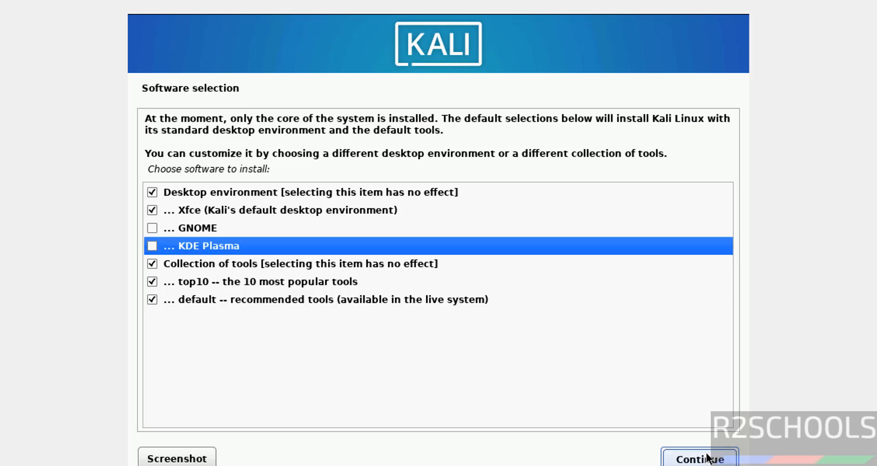
Keep the default Xfce software selection and install GRUB on /dev/sda
click(699, 458)
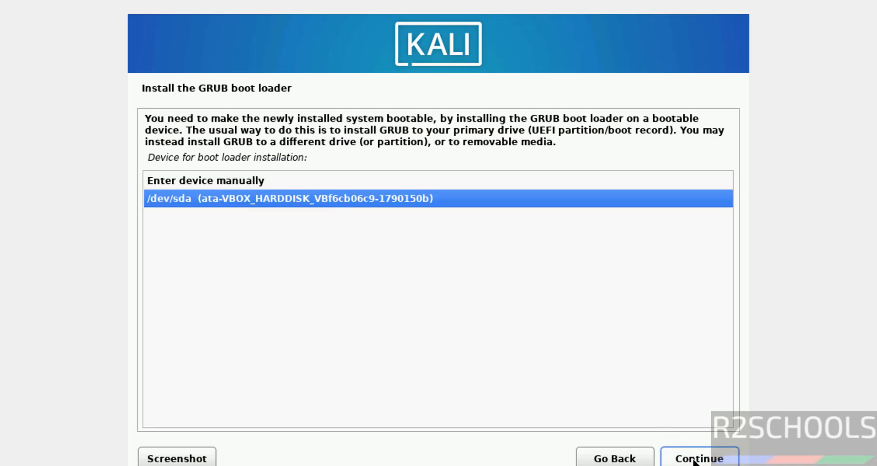
click(699, 457)
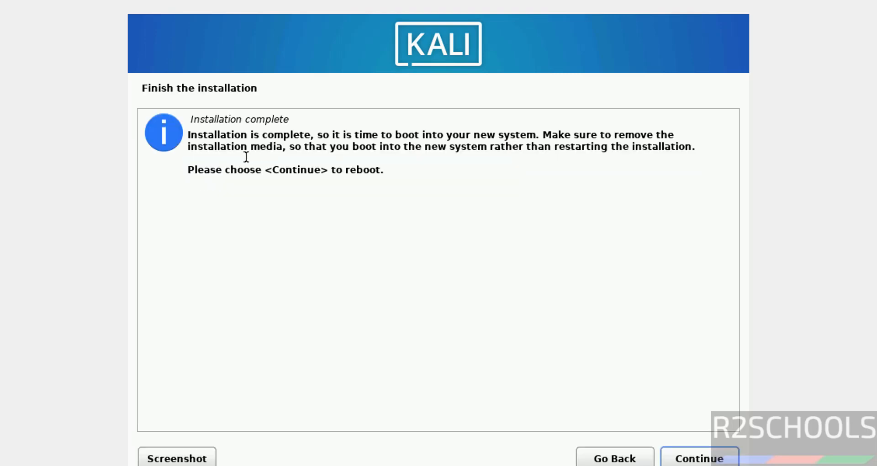
mouse_move(416, 147)
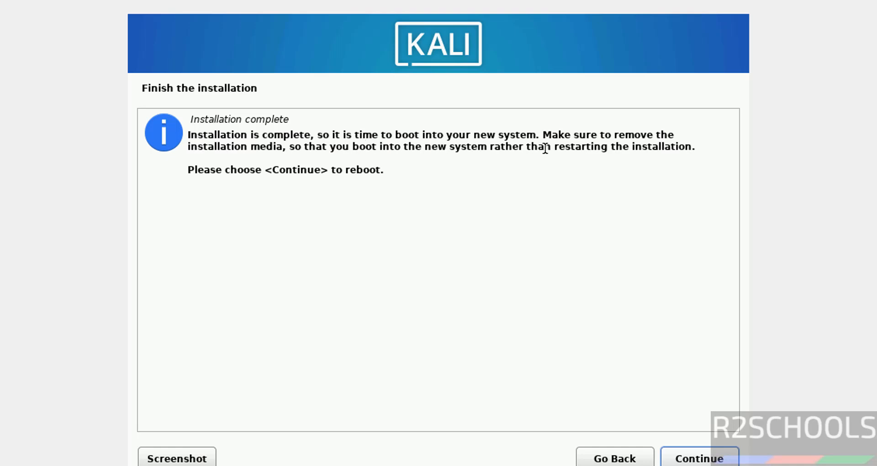
mouse_move(474, 175)
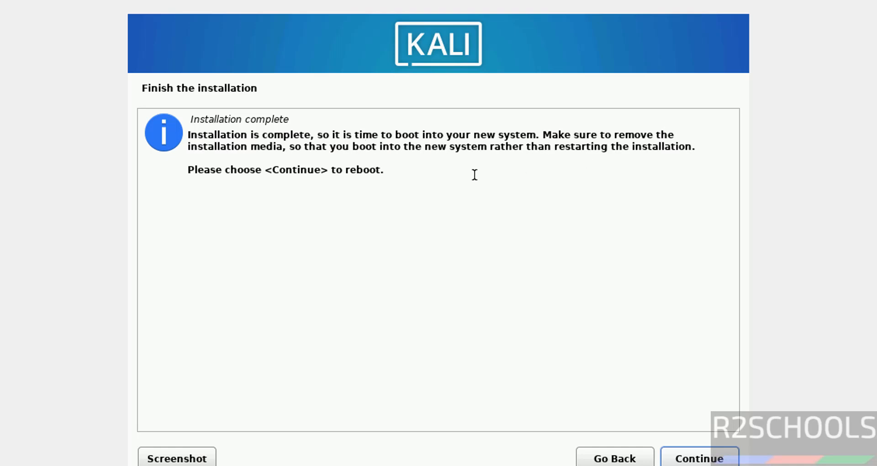
mouse_move(408, 148)
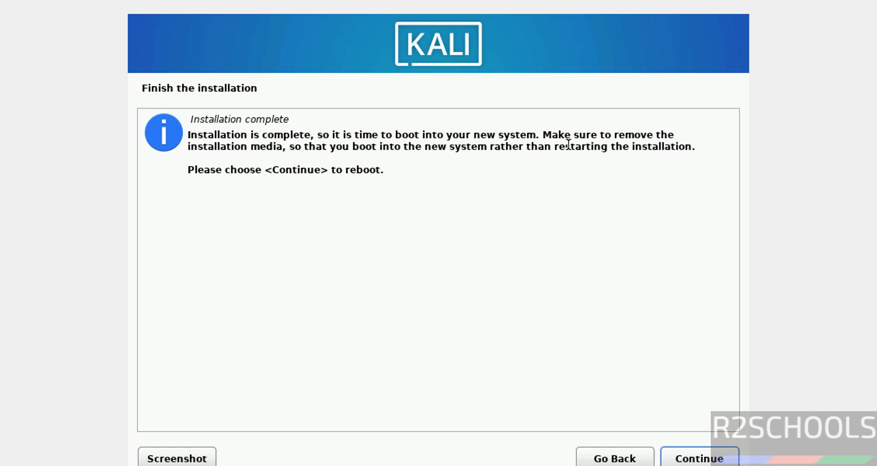
mouse_move(353, 296)
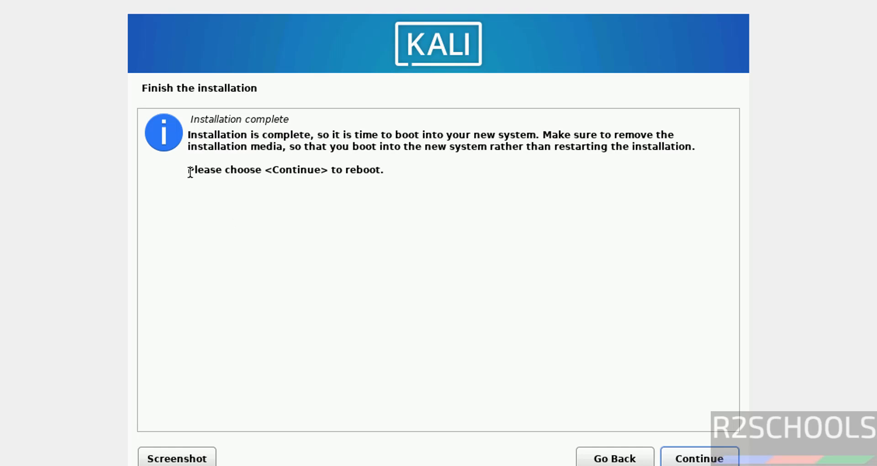
mouse_move(340, 173)
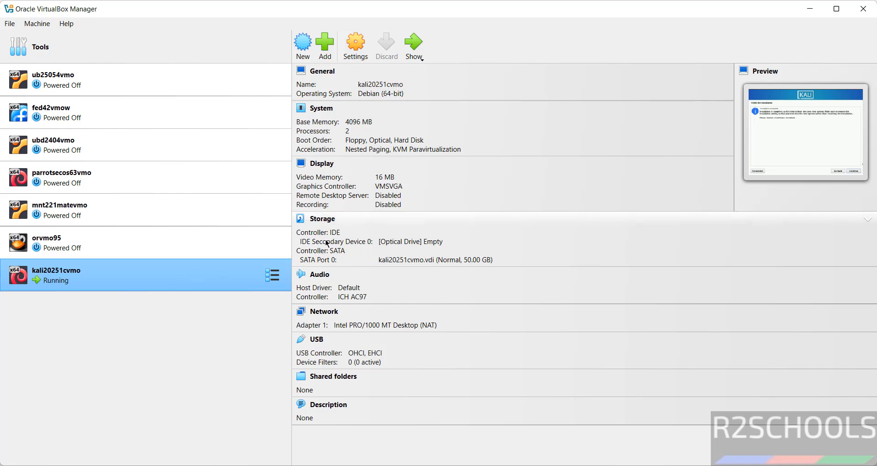
mouse_move(410, 241)
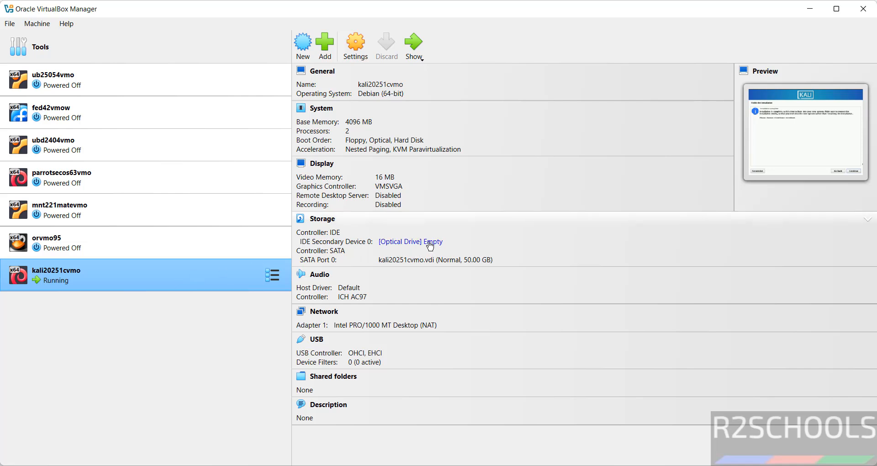
click(410, 241)
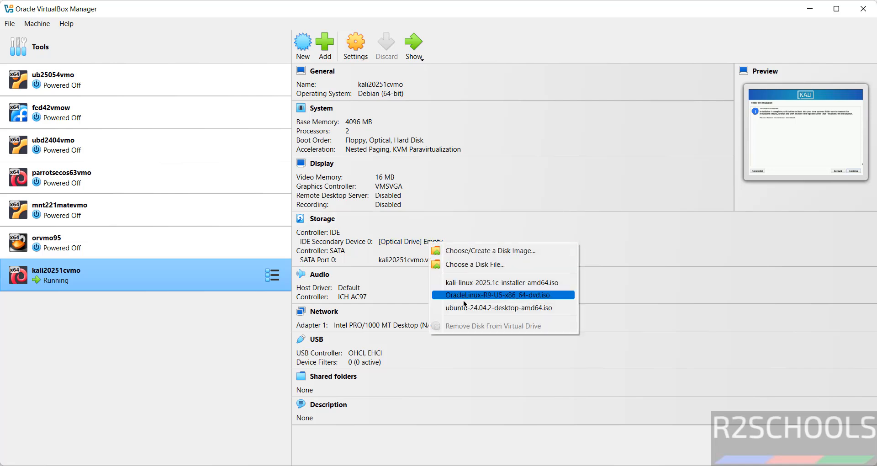
mouse_move(478, 328)
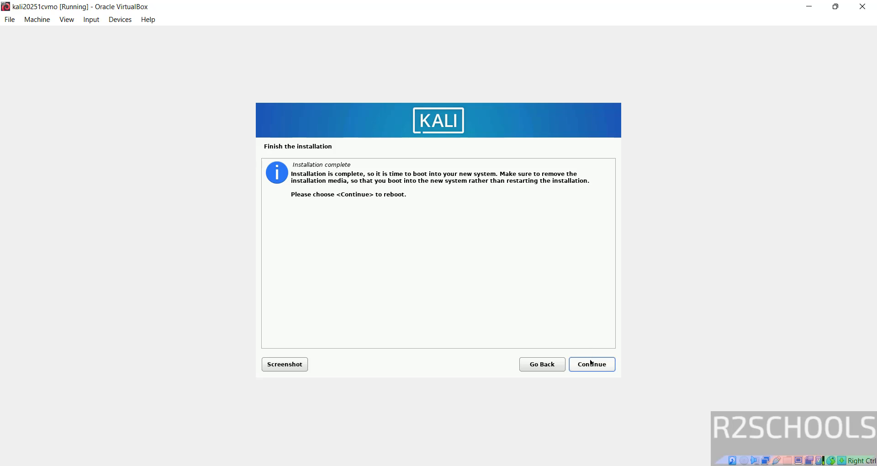
Reboot into the installed Kali and log in as r2schools on the Xfce login screen
click(591, 365)
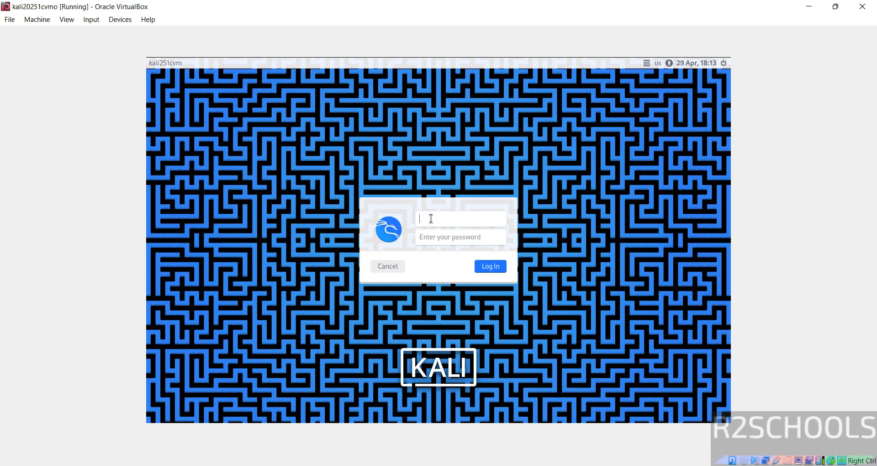
text(r2schools)
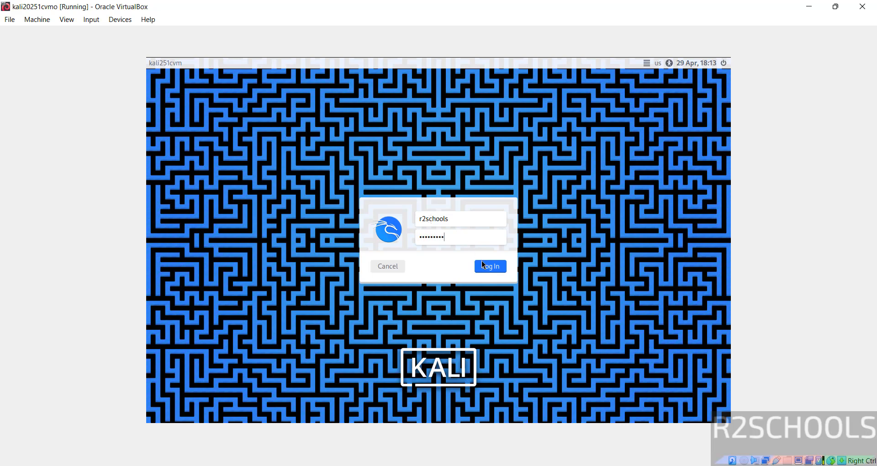
mouse_move(473, 245)
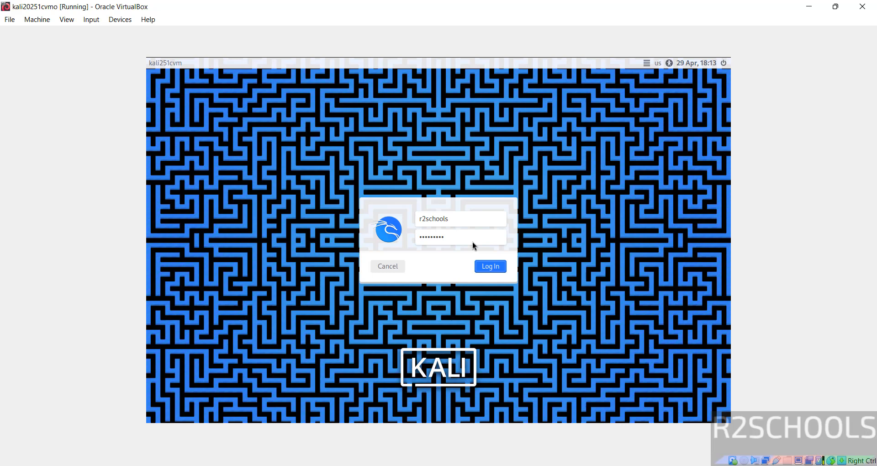
click(488, 265)
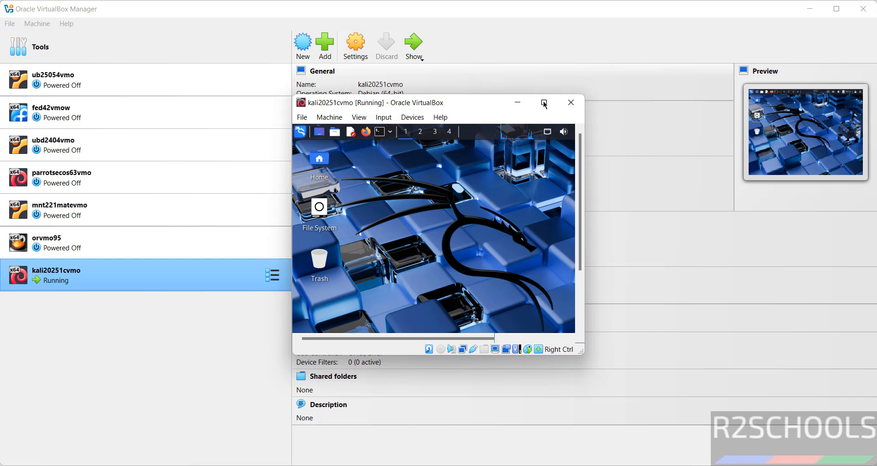
Maximize the VM window and launch a Terminal Emulator from the Xfce panel
click(542, 102)
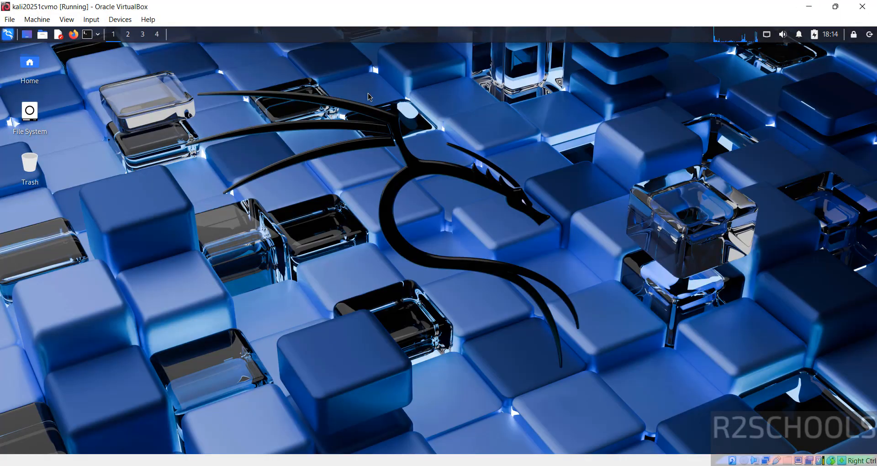
mouse_move(131, 158)
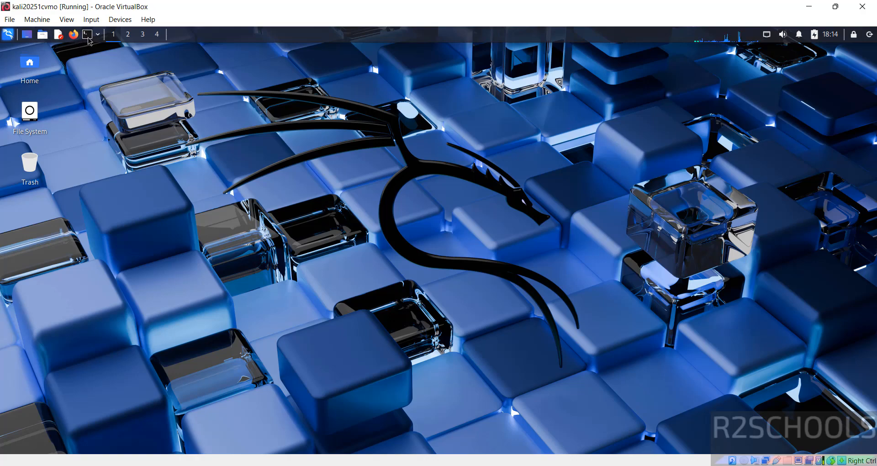
click(86, 34)
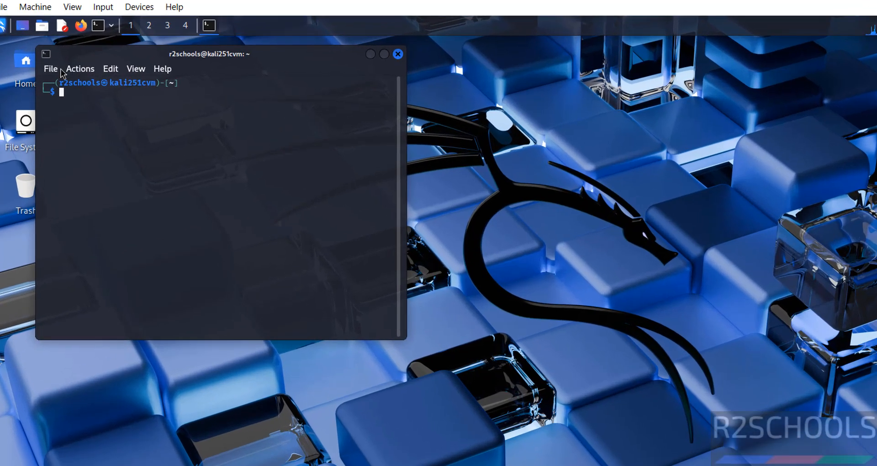
Set the terminal font to Fira Code 14 pt via File > Preferences and close the settings
click(51, 68)
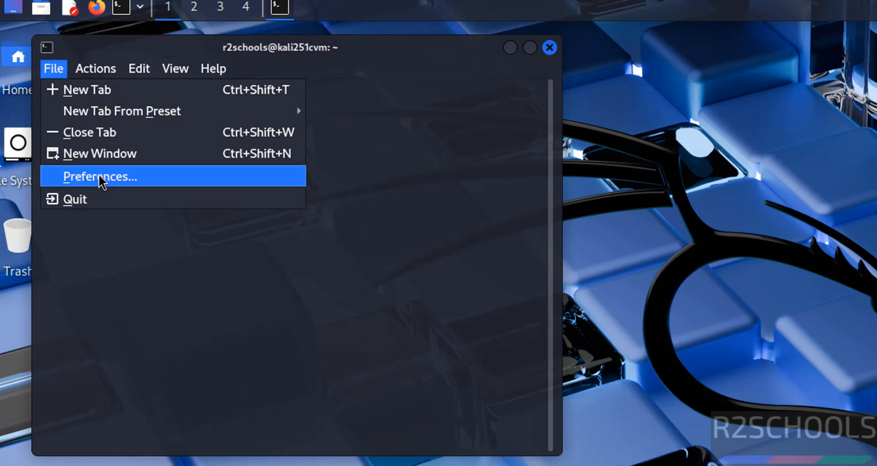
click(100, 176)
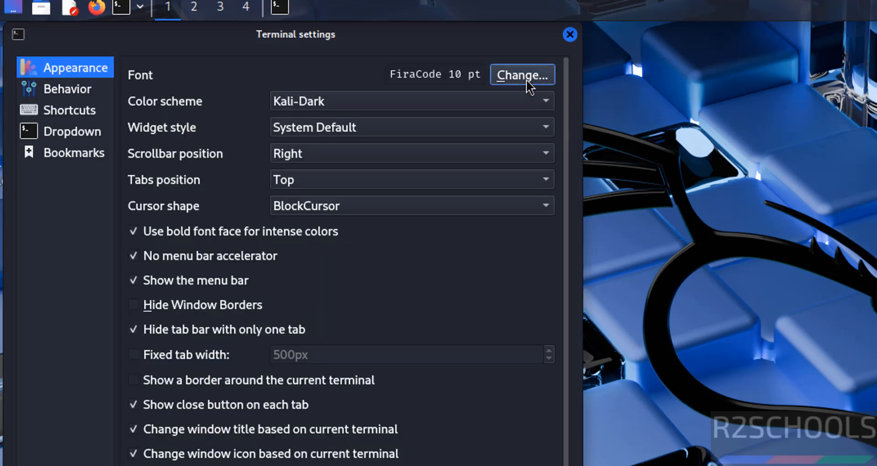
click(522, 74)
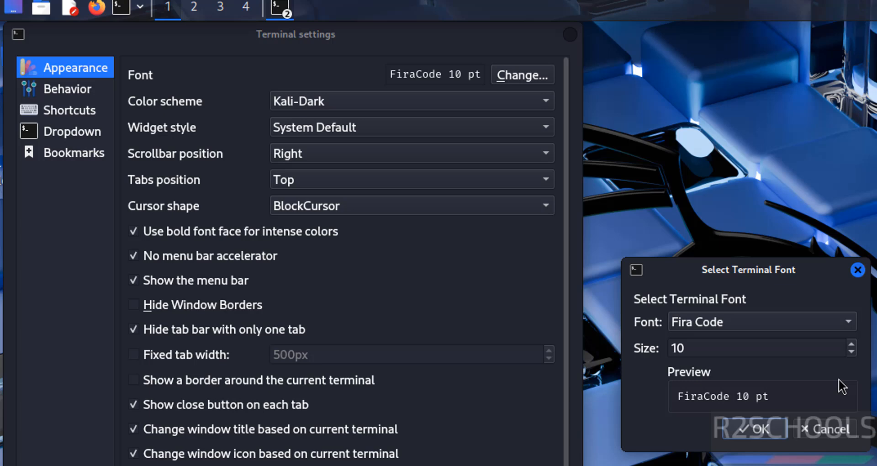
click(850, 344)
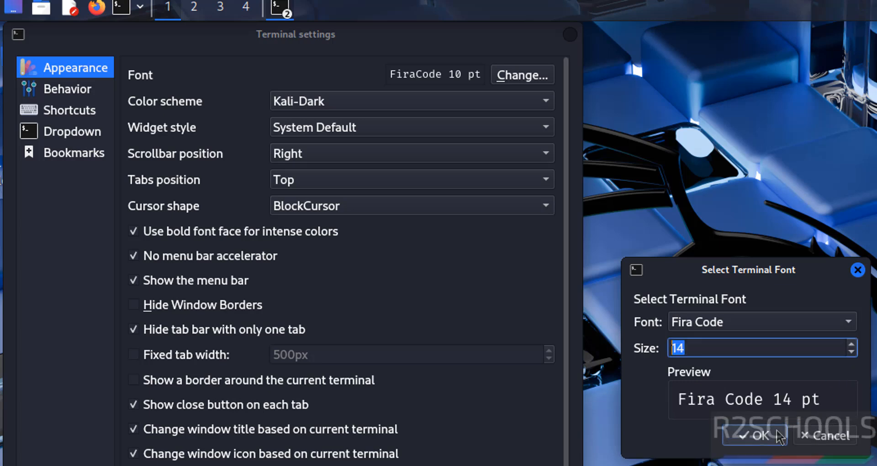
click(755, 434)
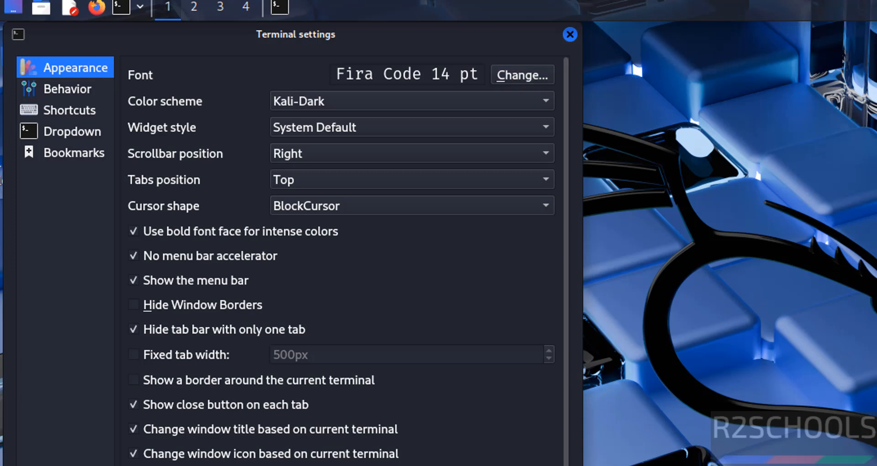
click(569, 33)
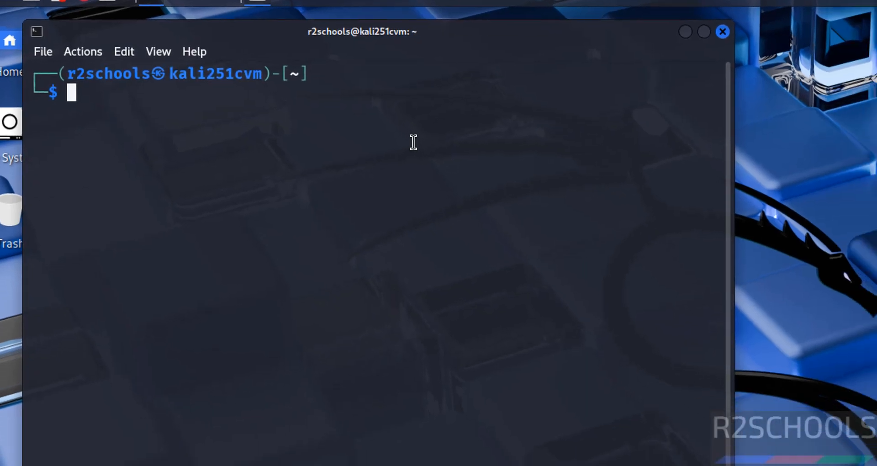
Run more /etc/os-release showing Kali GNU/Linux Rolling 2025.1, then begin typing sudo
text(more)
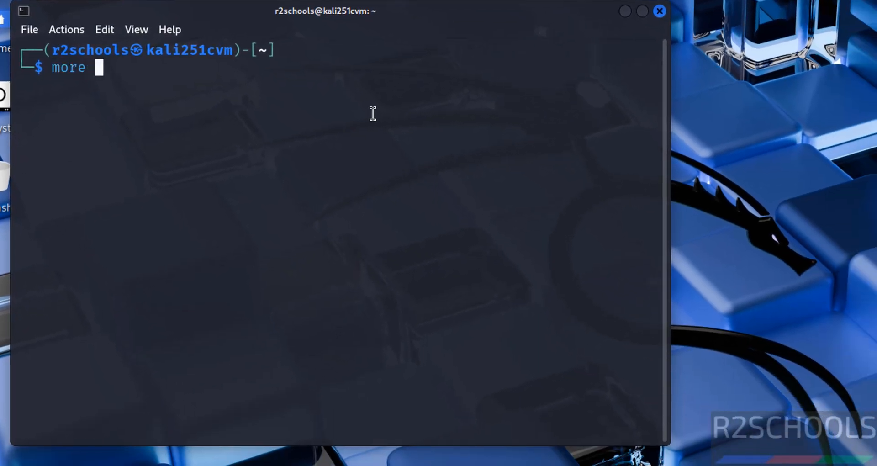
text(/etc/)
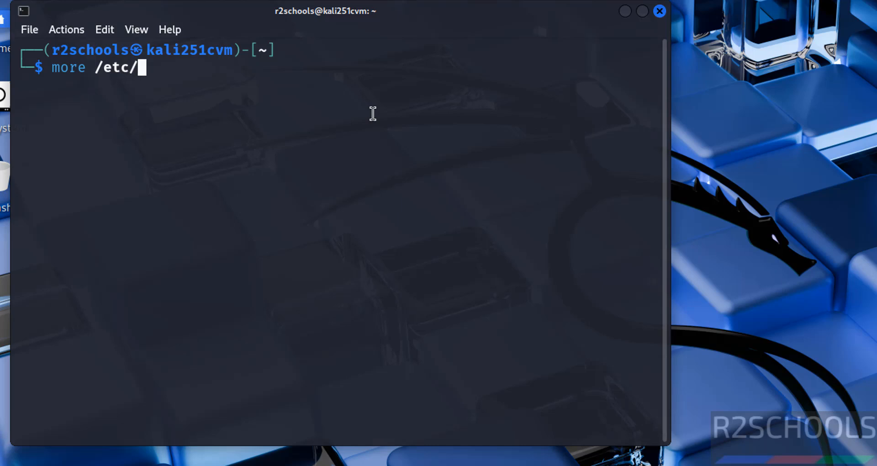
text(os-release)
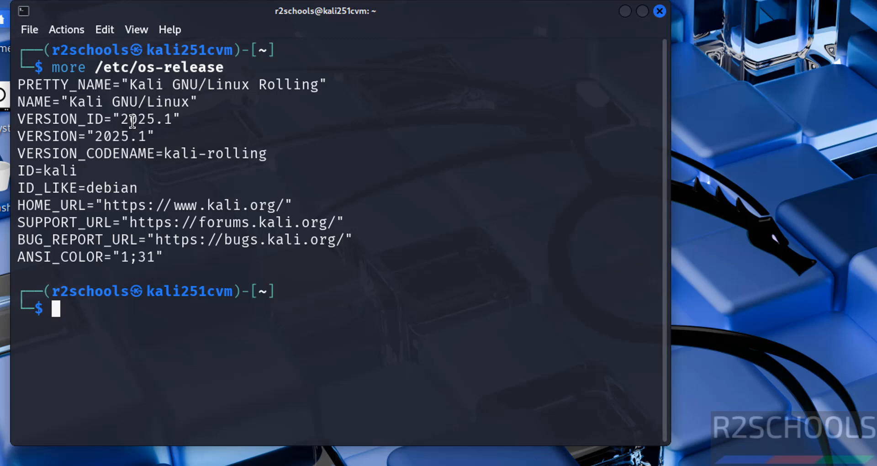
mouse_move(186, 169)
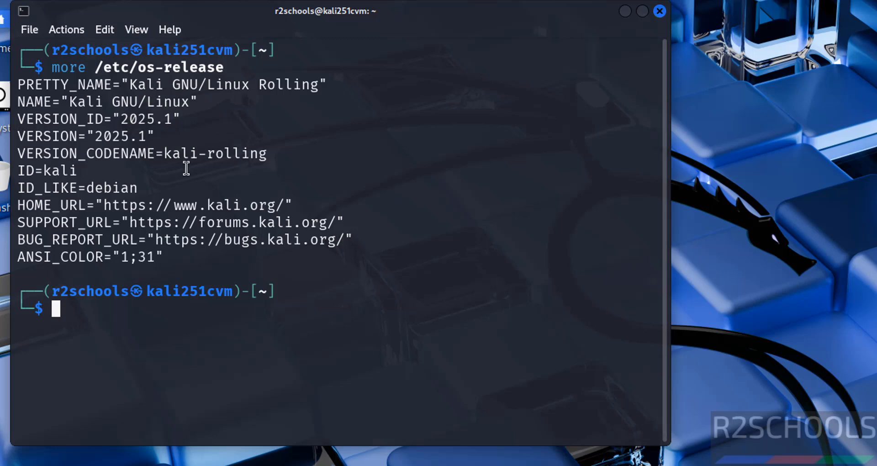
mouse_move(273, 162)
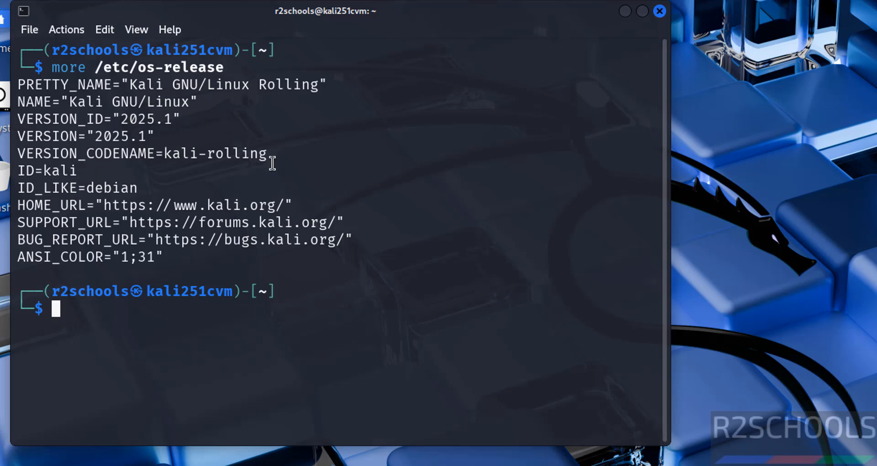
mouse_move(145, 179)
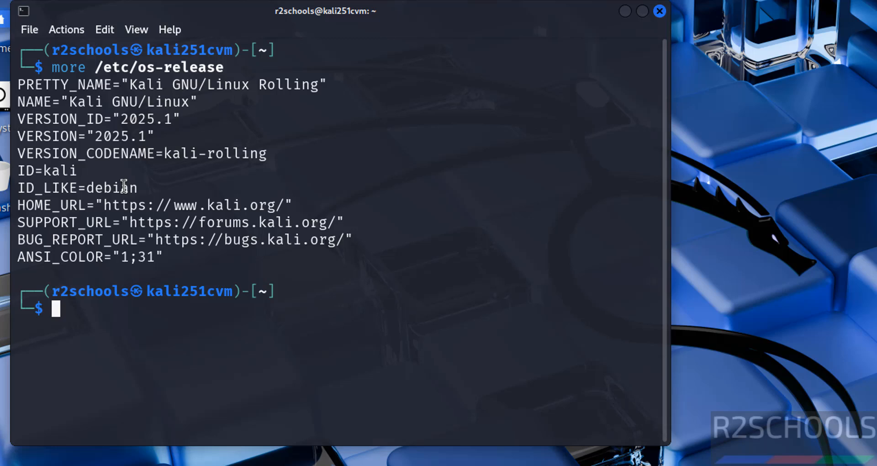
text(su)
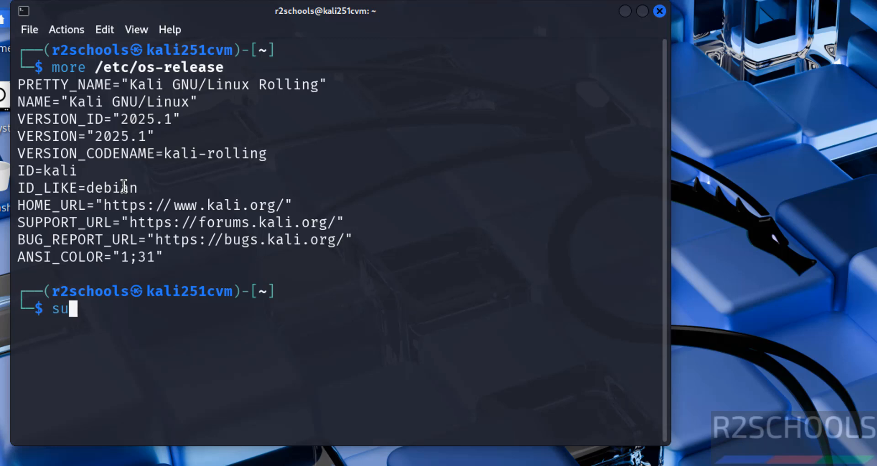
Run sudo apt update && sudo apt upgrade and confirm the 1056-package upgrade with y
text(do apt update && sudo)
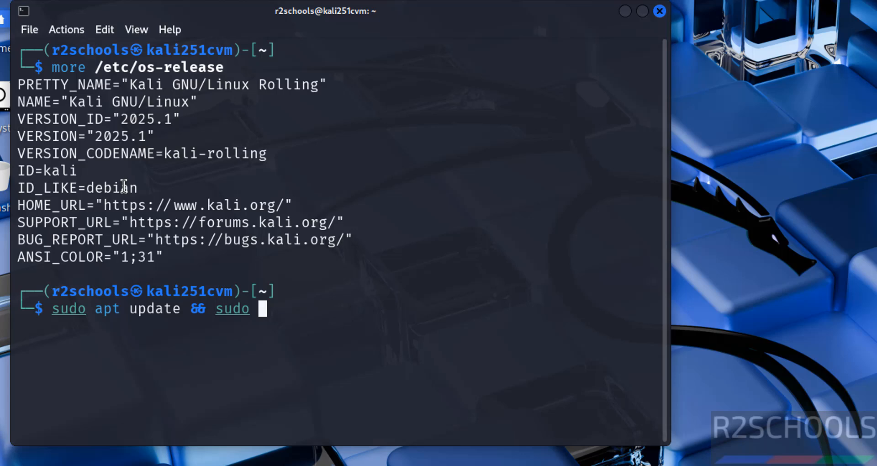
text(apt up)
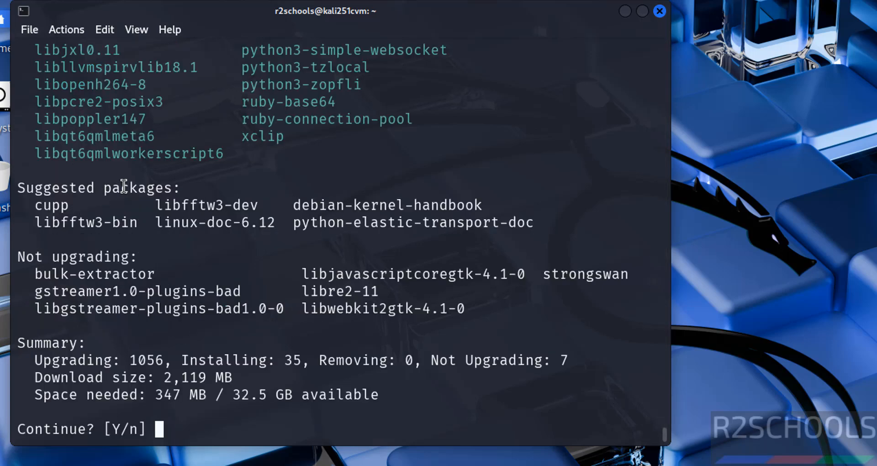
text(y)
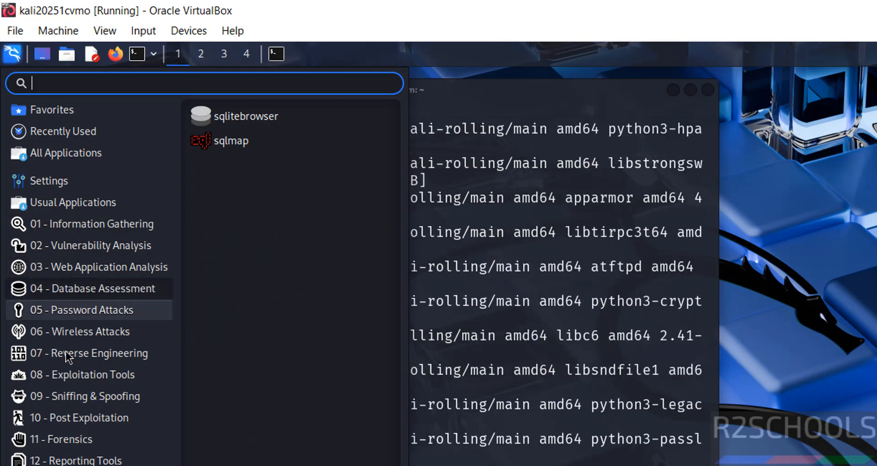
Browse Web Application Analysis and Favorites categories, then search the menu for nmap
click(98, 266)
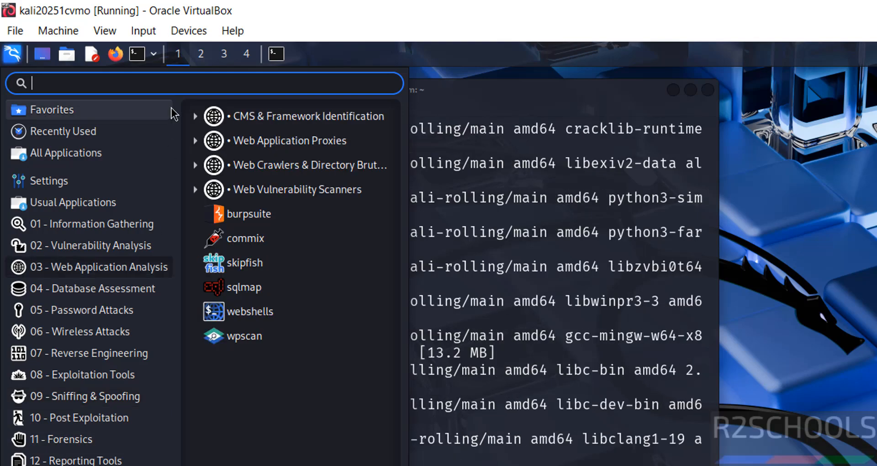
click(53, 109)
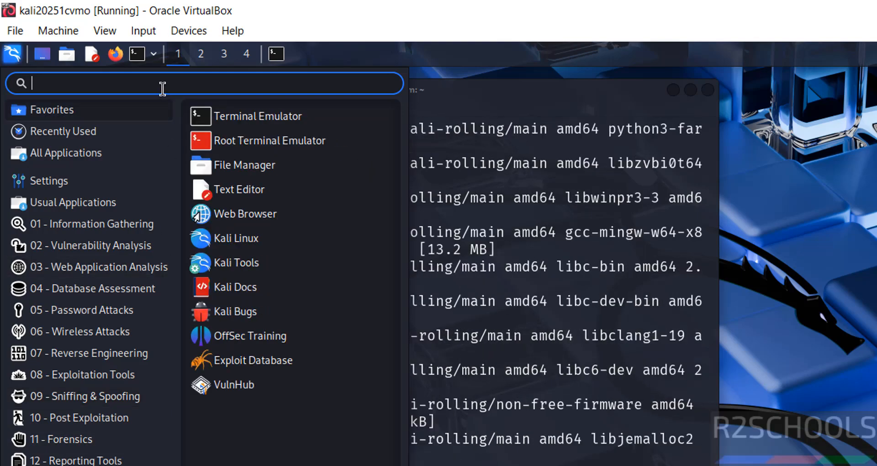
text(nmap)
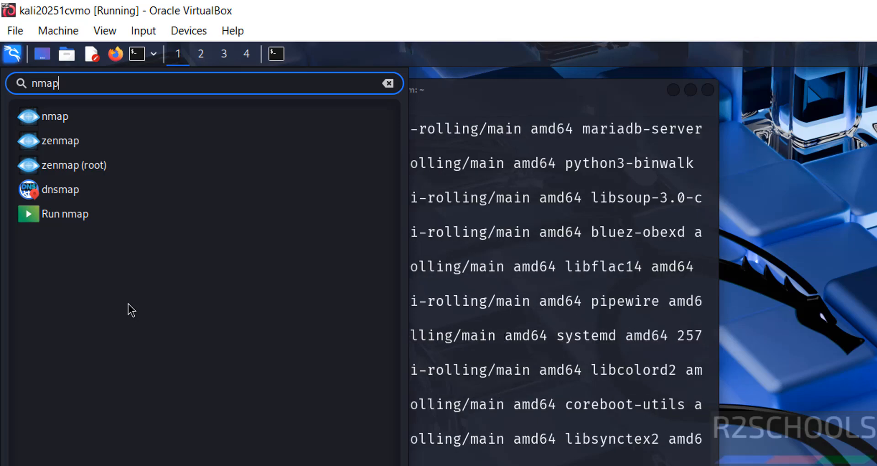
click(388, 83)
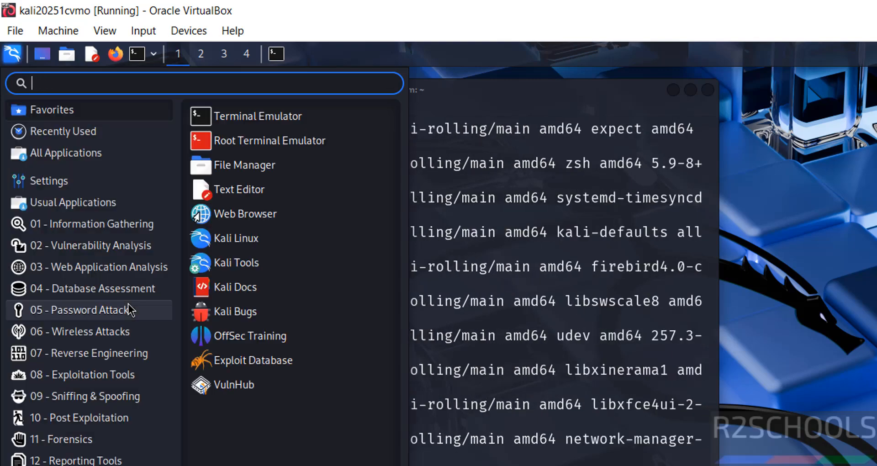
Search the application menu for burp and wire, then return to the downloading terminal
text(burp)
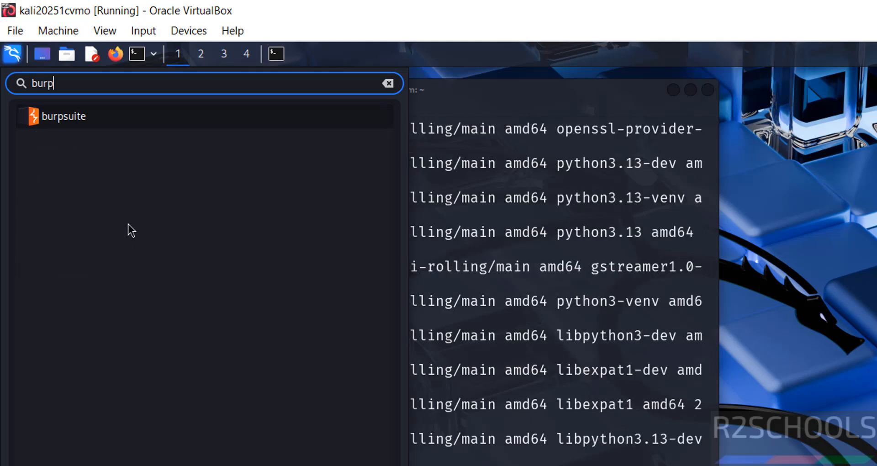
click(388, 83)
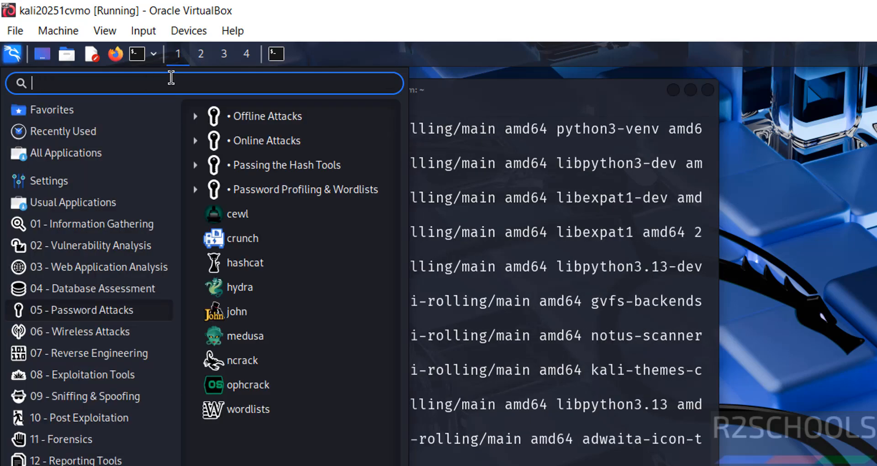
text(wire)
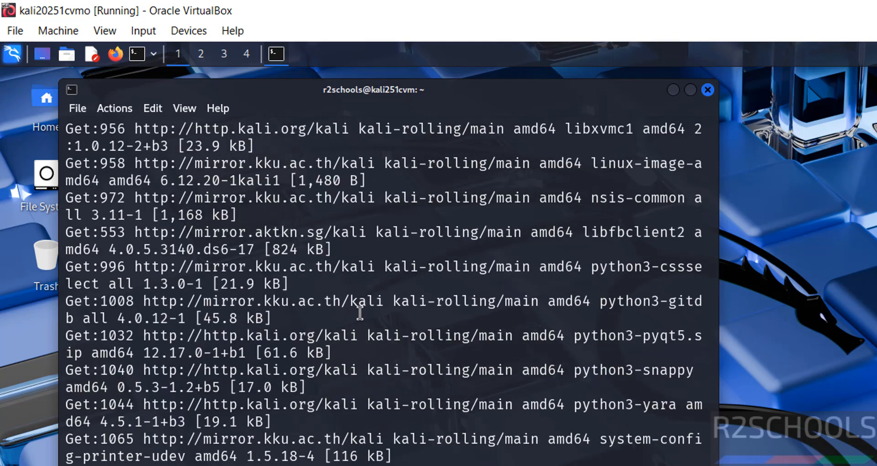
scroll(down, 3)
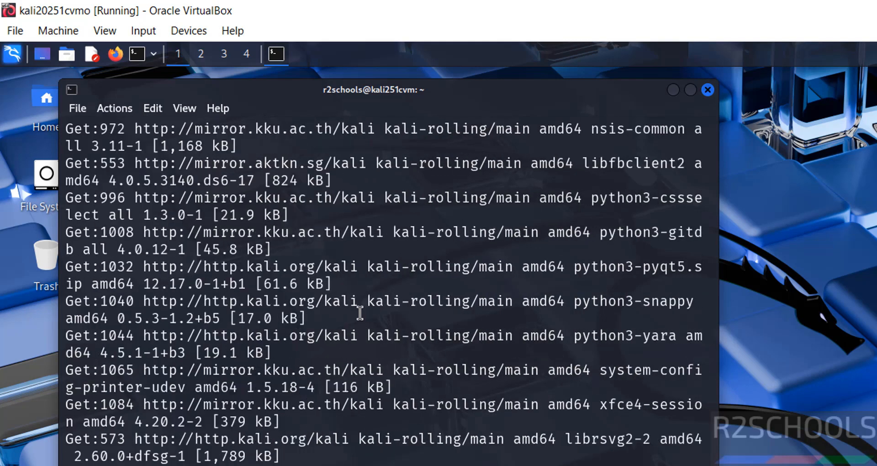